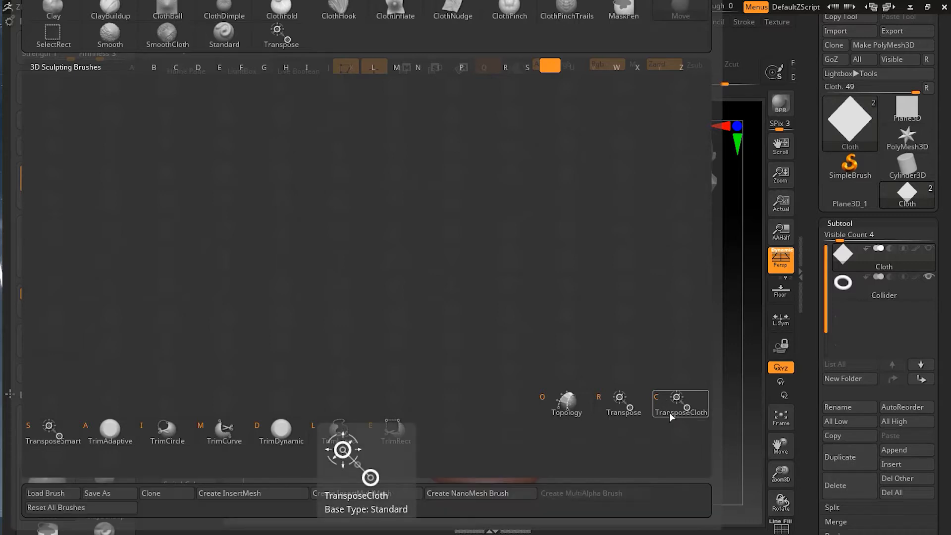
mouse_move(674, 415)
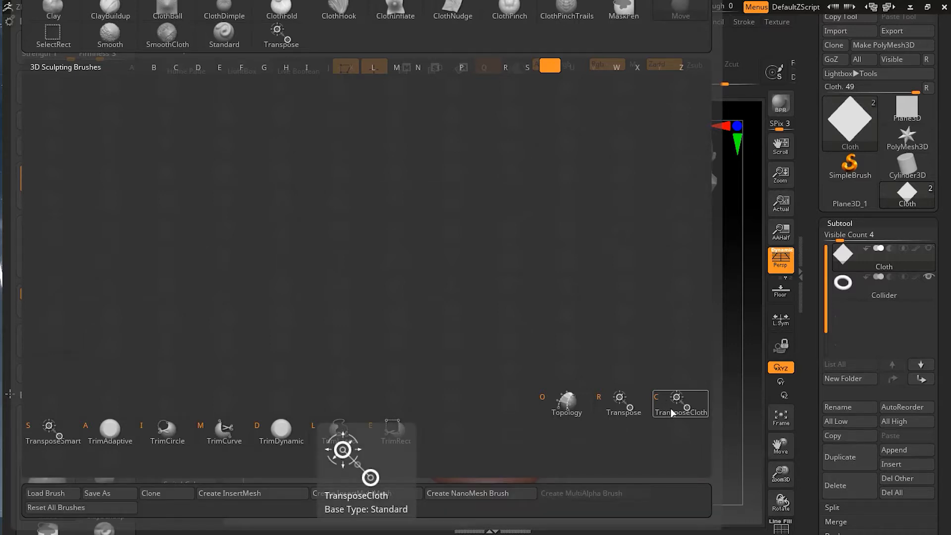
Choose the TransposeCloth brush so its gizmo sits on the cloth plane.
click(680, 403)
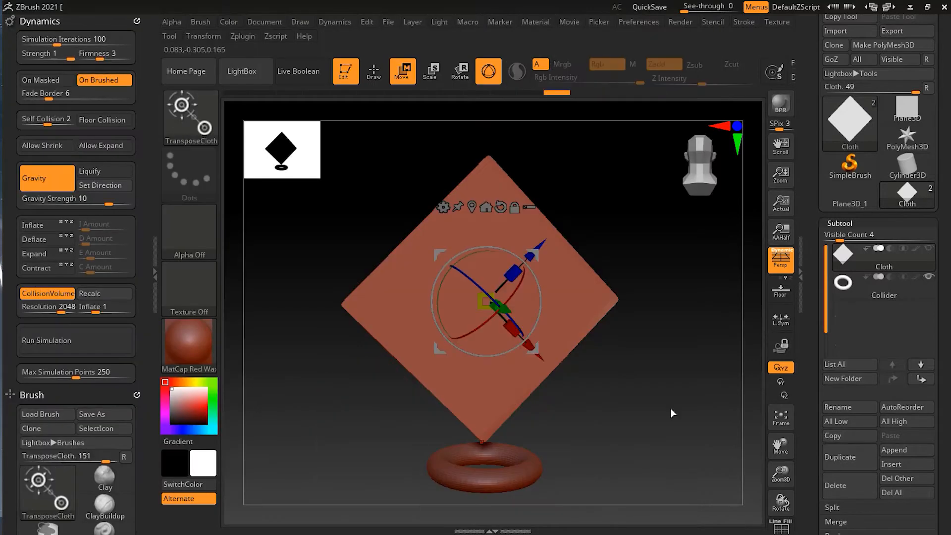
mouse_move(661, 433)
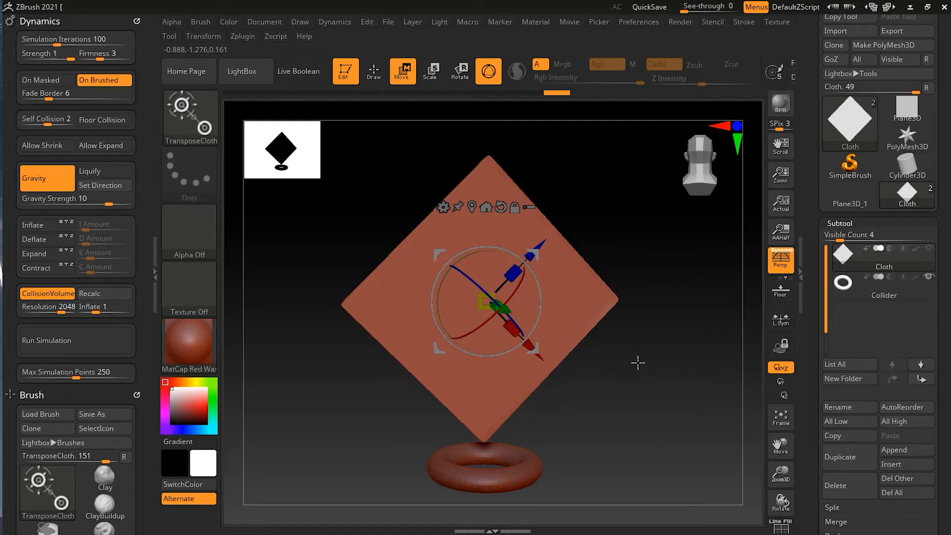
mouse_move(618, 363)
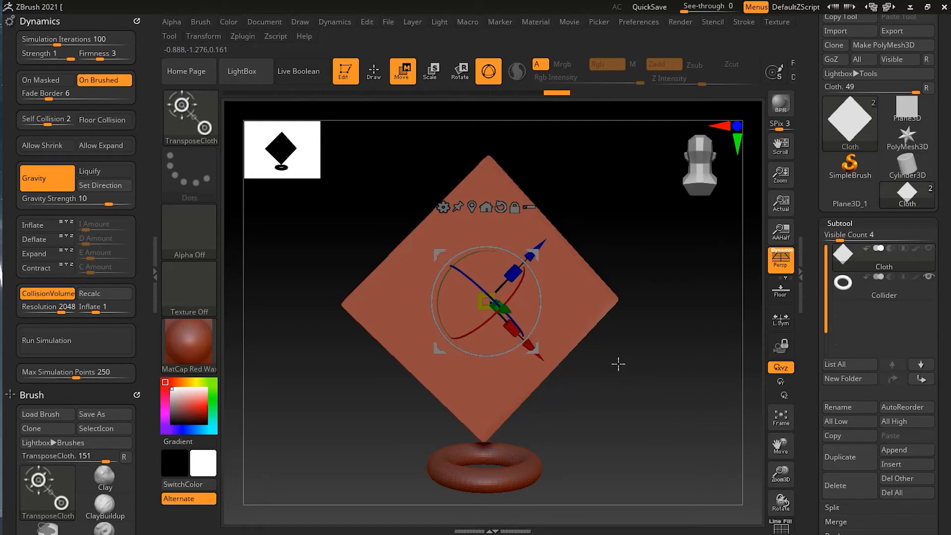
mouse_move(374, 71)
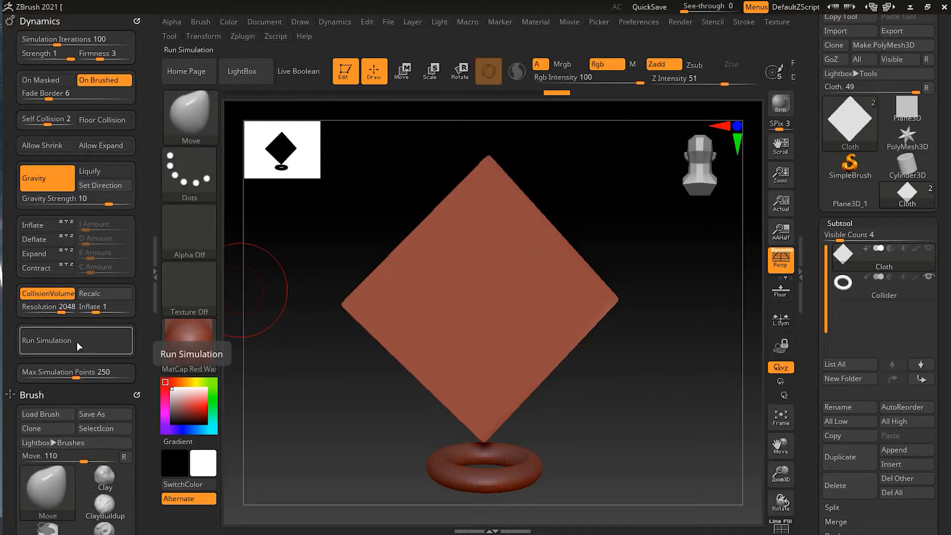
Start a cloth simulation from Dynamics and stop it after a moment.
click(76, 340)
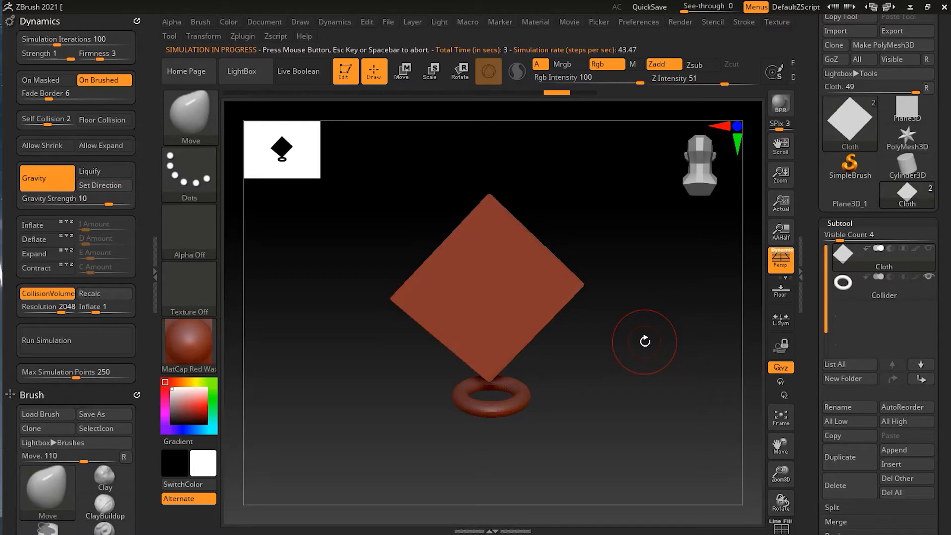
click(401, 72)
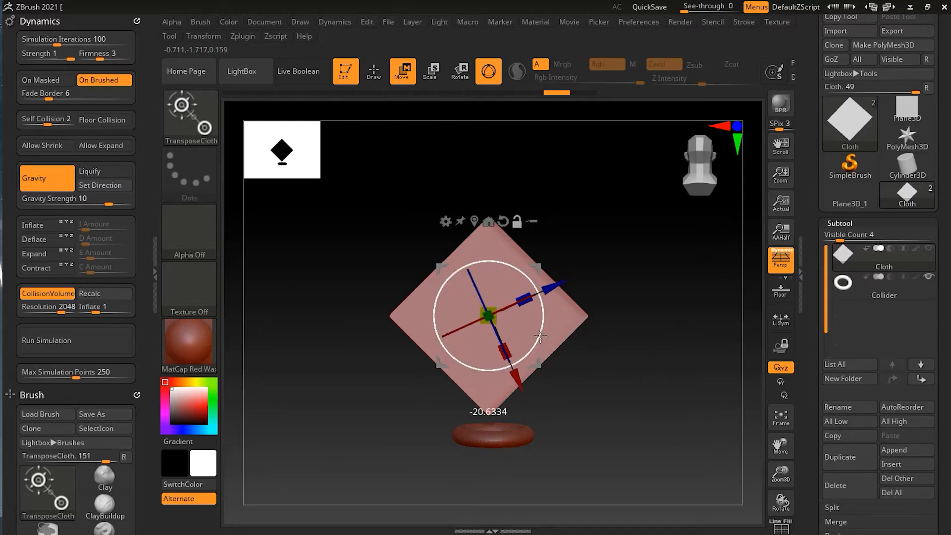
Scale the plane down and pull it into crumpled folds above the torus.
drag(537, 336, 531, 356)
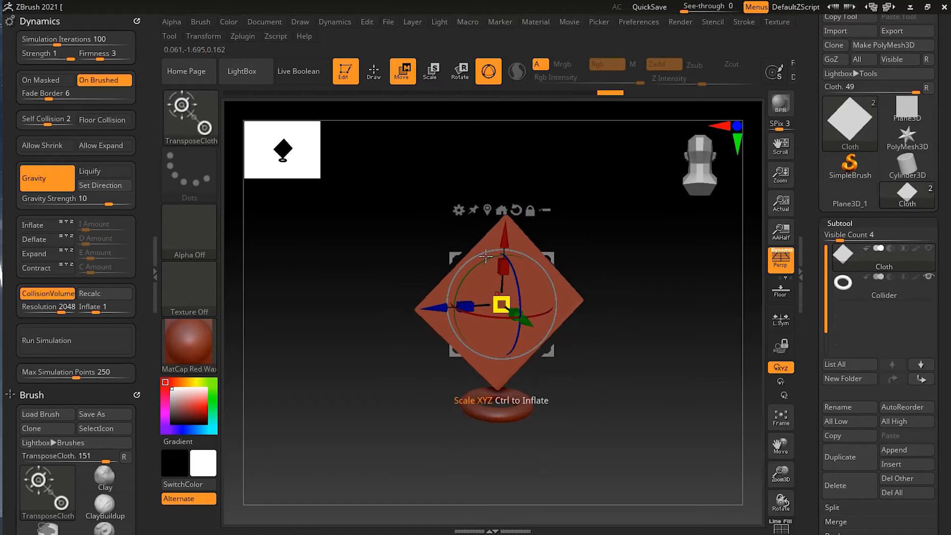
drag(486, 255, 504, 247)
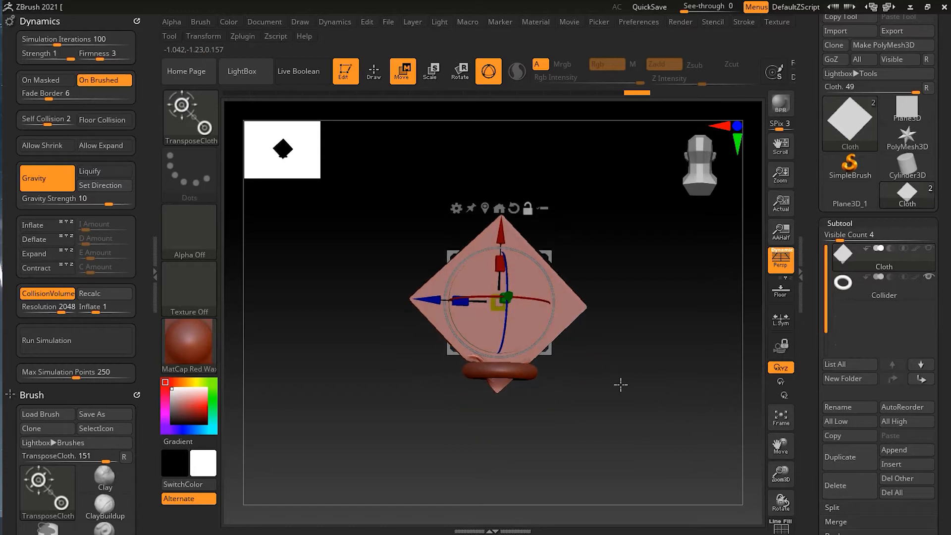
drag(621, 384, 517, 433)
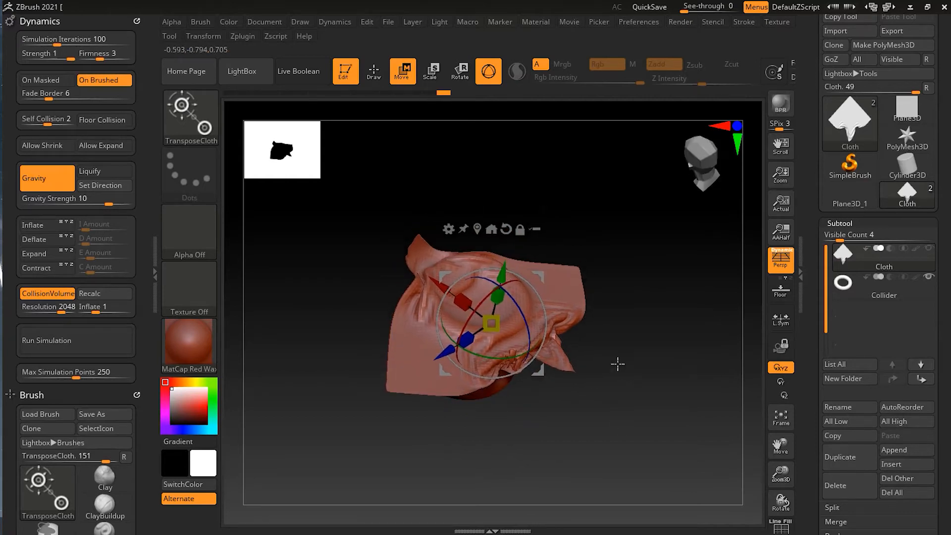
Gather the crumpled cloth tighter and orbit to reveal the ring beneath it.
drag(491, 321, 503, 328)
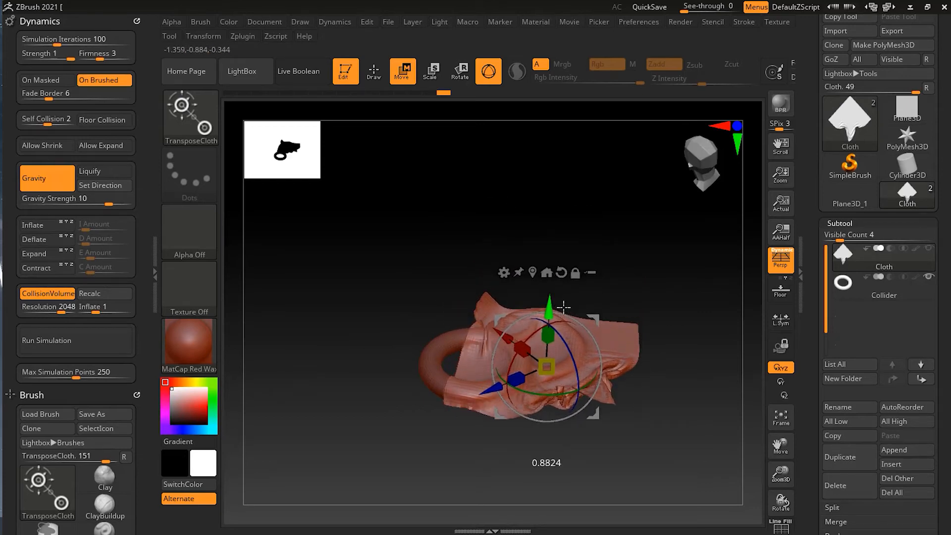
drag(564, 307, 658, 369)
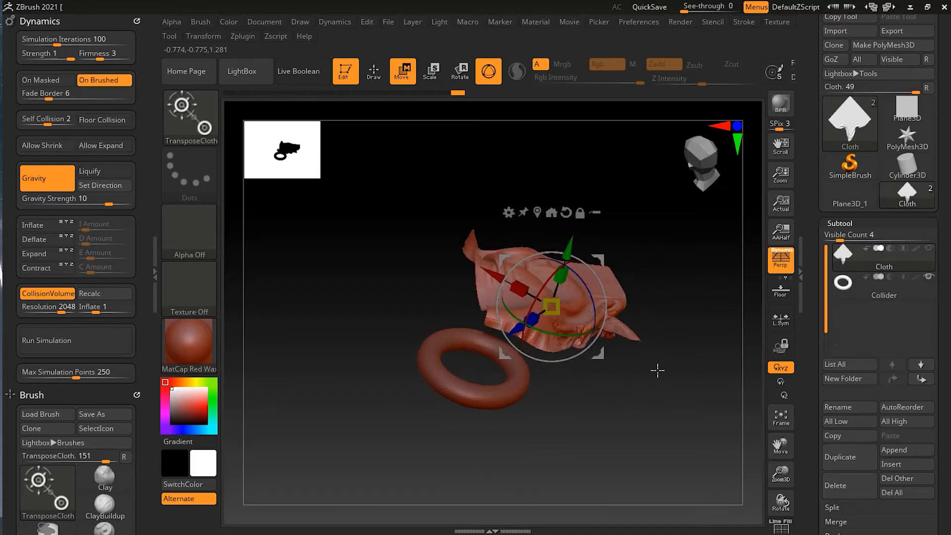
drag(658, 370, 640, 377)
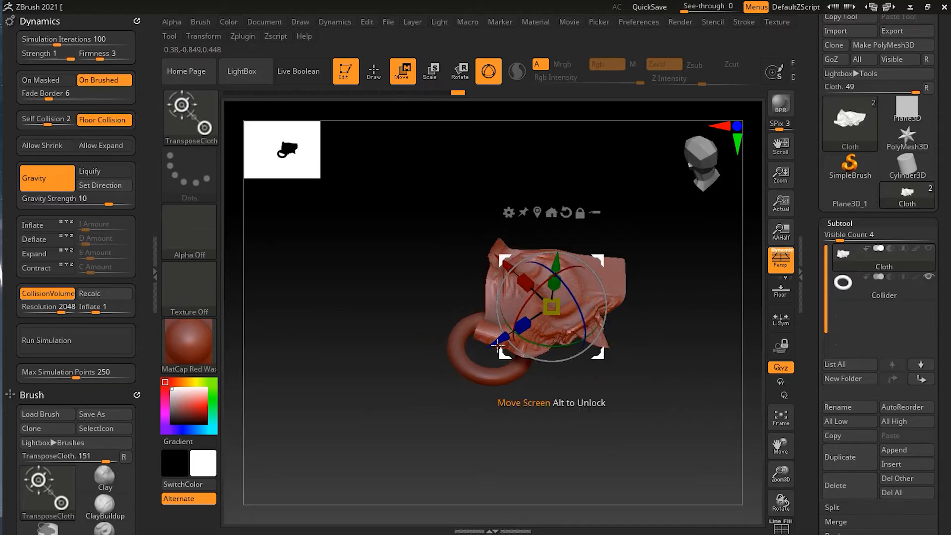
Twist the cloth around its depth axis with the gizmo's Rotate Z ring.
drag(551, 306, 371, 415)
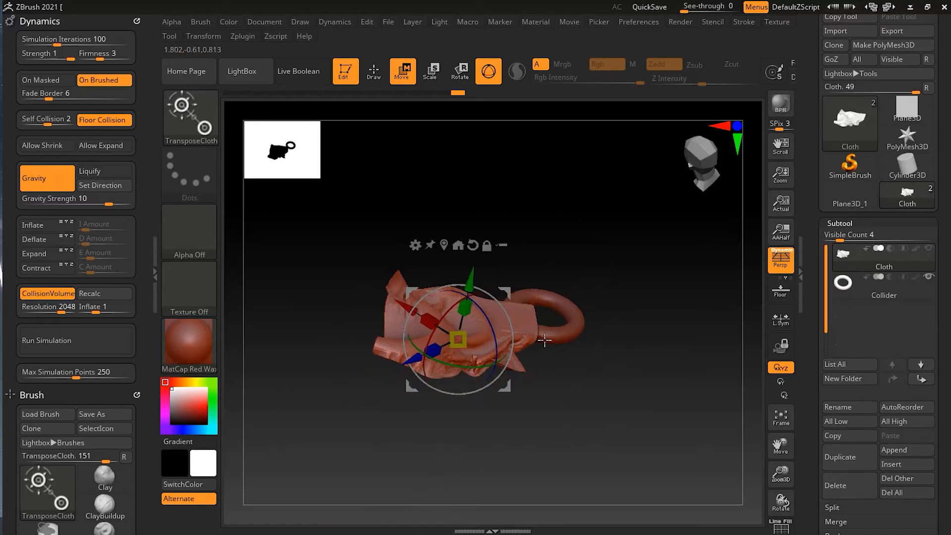
drag(545, 340, 489, 339)
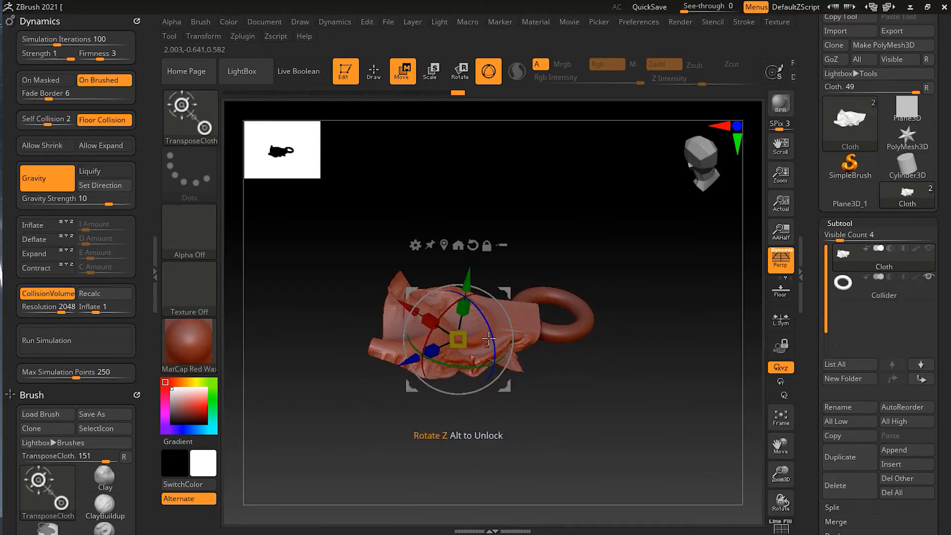
drag(485, 339, 506, 415)
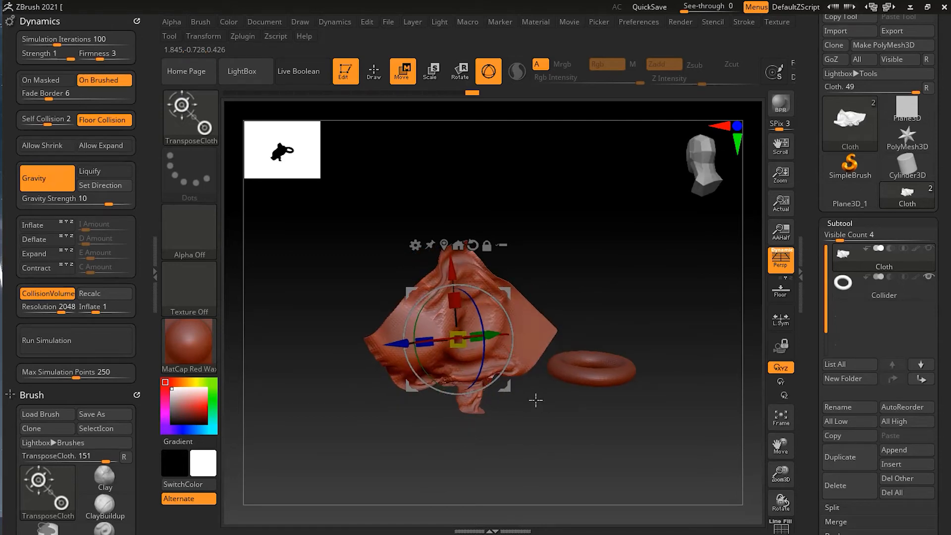
Pull the cloth sideways and down into a long, diagonally folded sheet below the ring.
drag(536, 399, 455, 302)
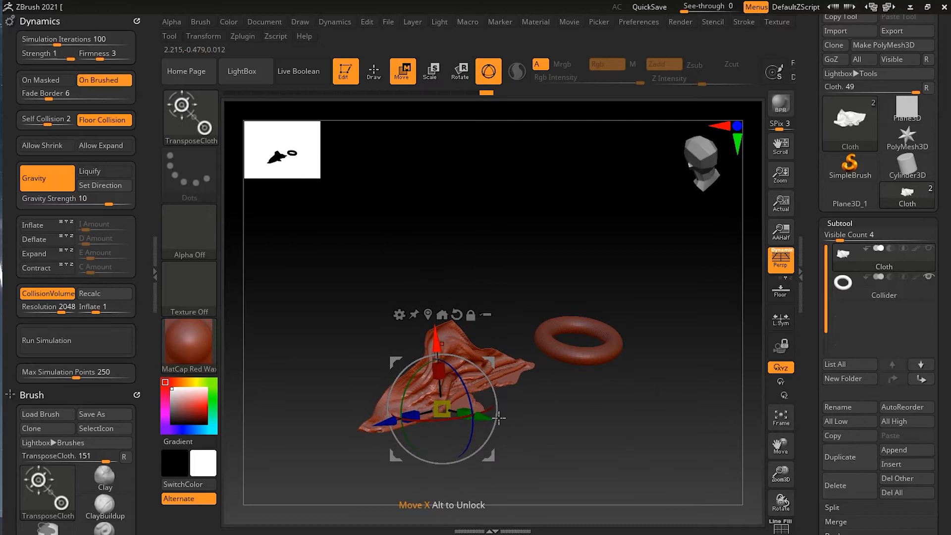
drag(441, 407, 469, 364)
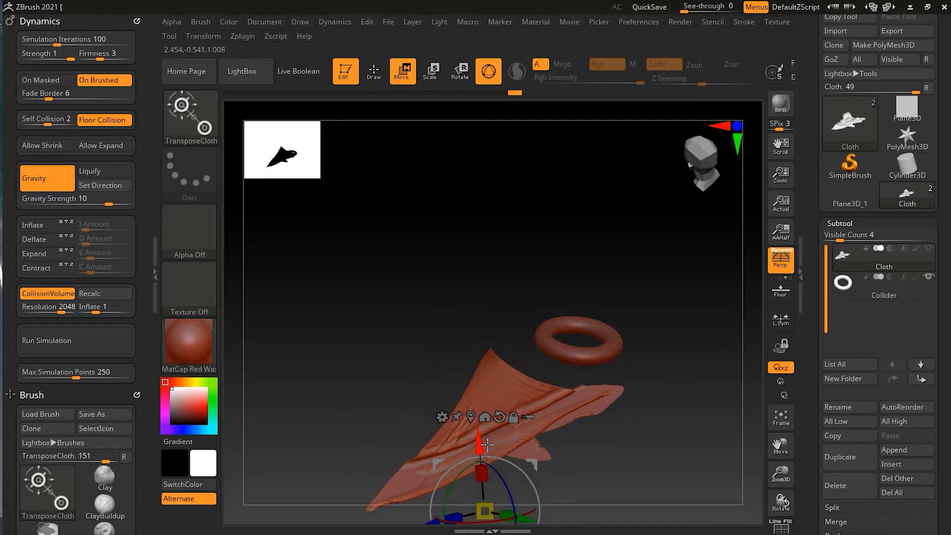
drag(485, 445, 612, 382)
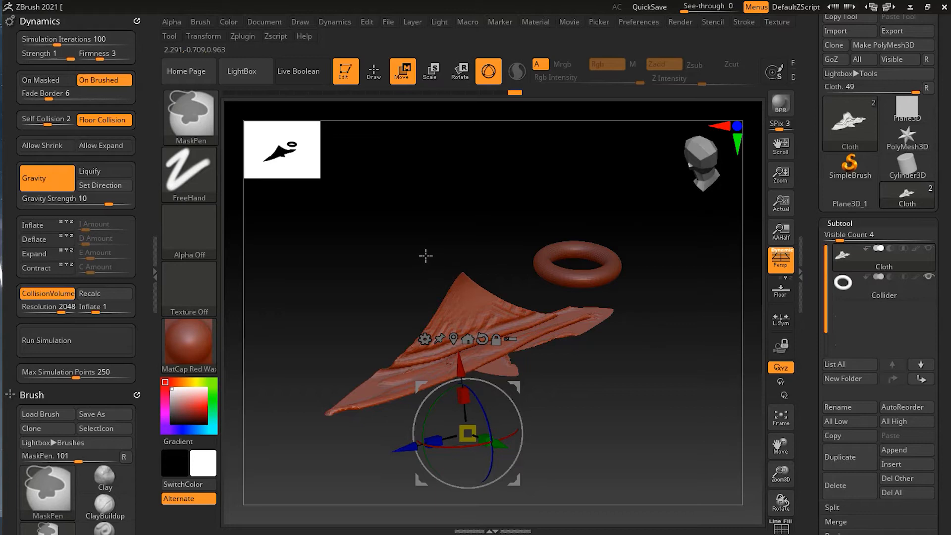
Reselect TransposeCloth and twist the sheet into a narrow spiralling strip.
click(190, 114)
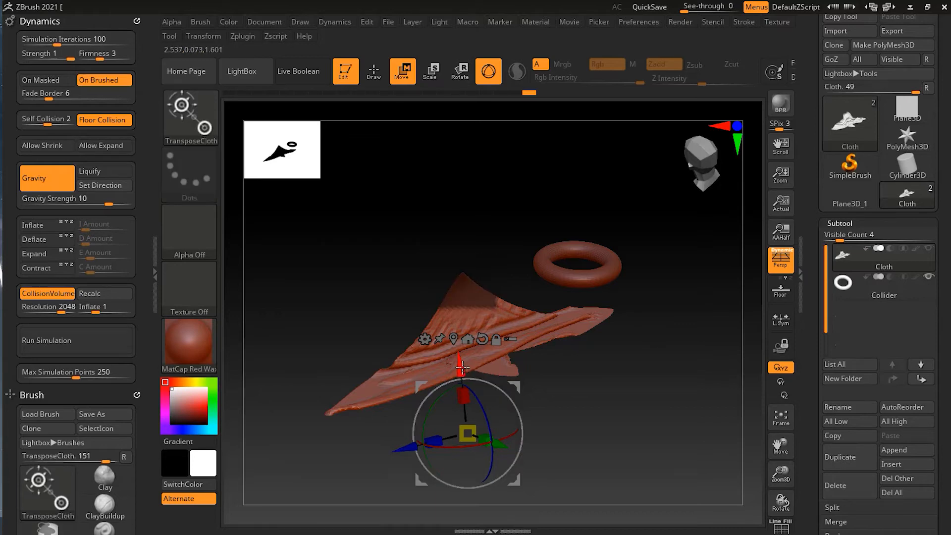
drag(464, 366, 476, 410)
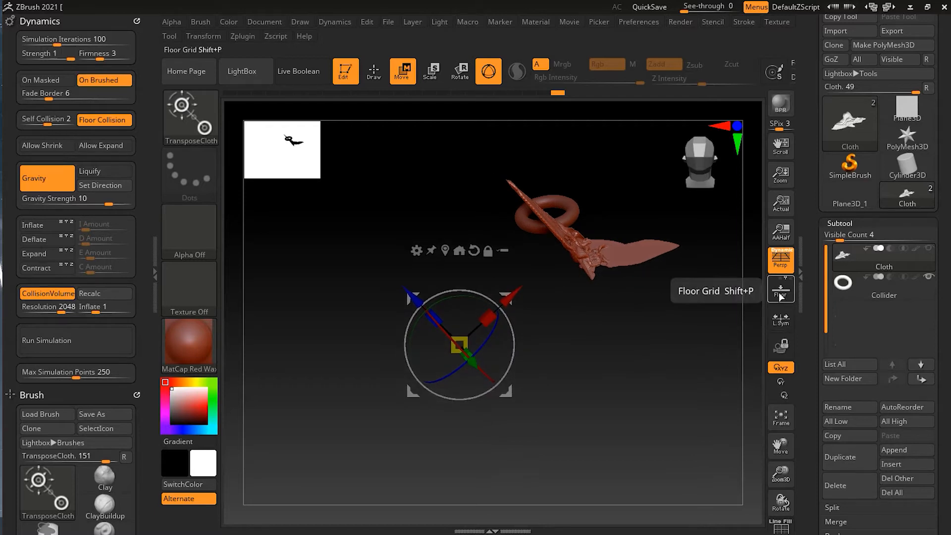
Show the floor grid and let the twisted cloth relax onto the floor beside the torus.
click(781, 289)
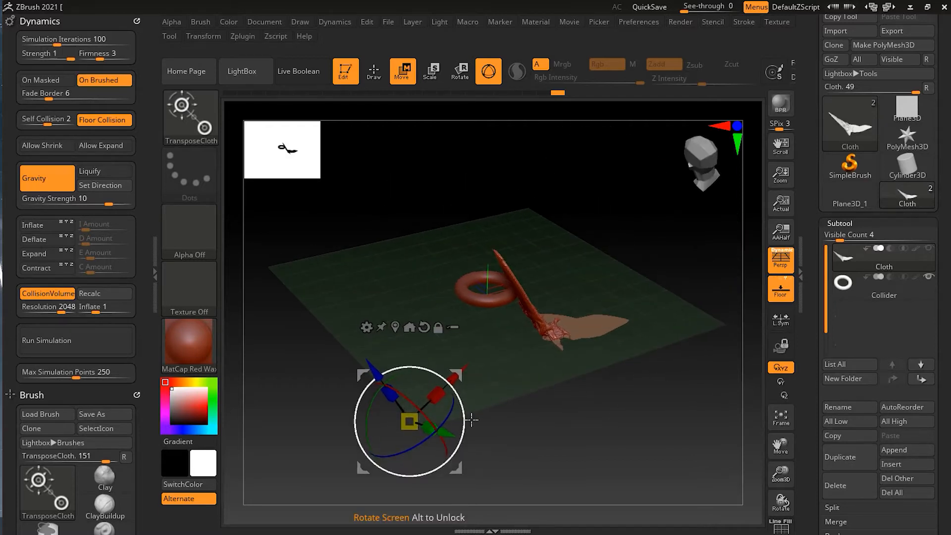
drag(472, 420, 602, 441)
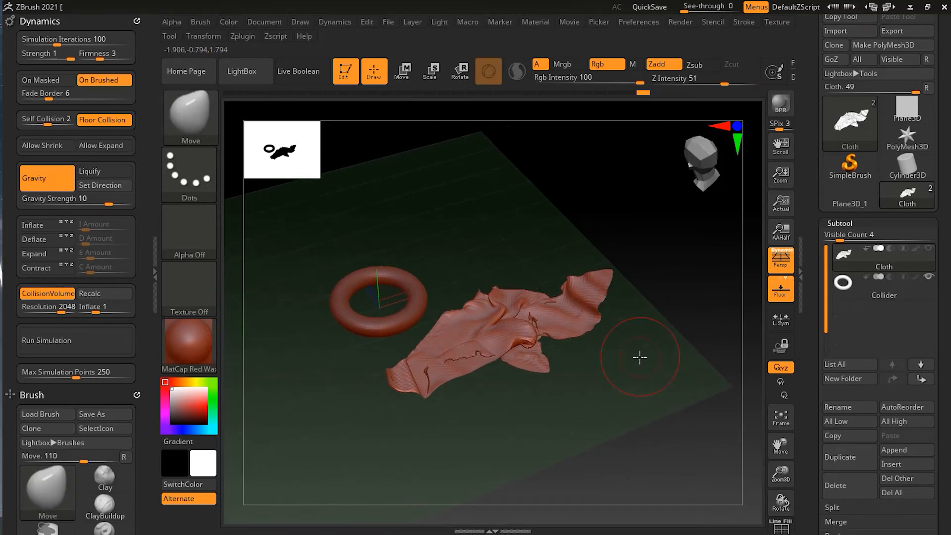
Bring the Transpose gizmo onto the cloth and shrink it in toward the ring.
click(401, 71)
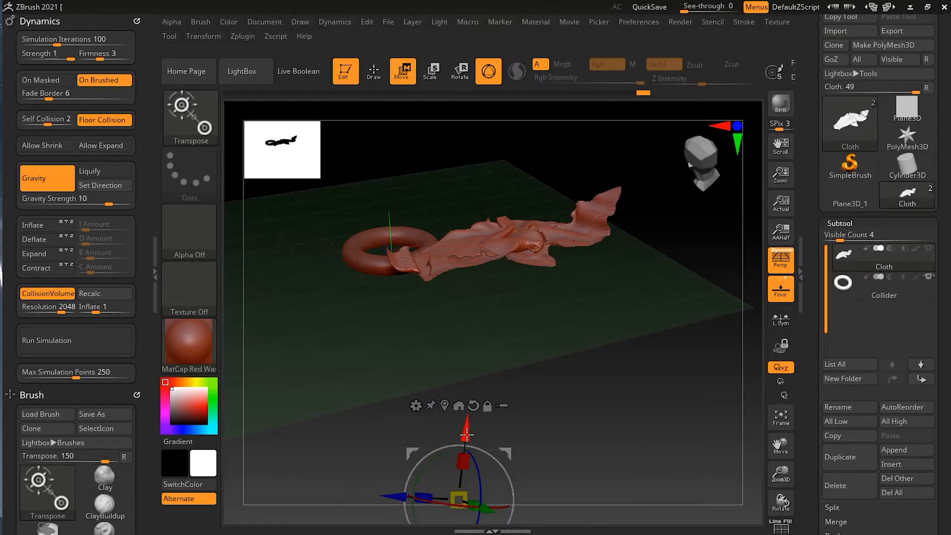
drag(466, 443, 507, 225)
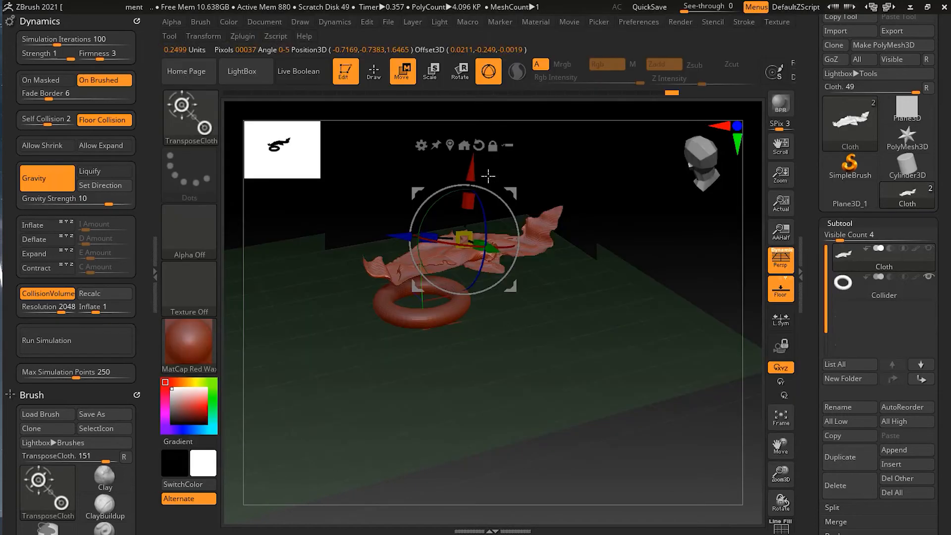
mouse_move(450, 145)
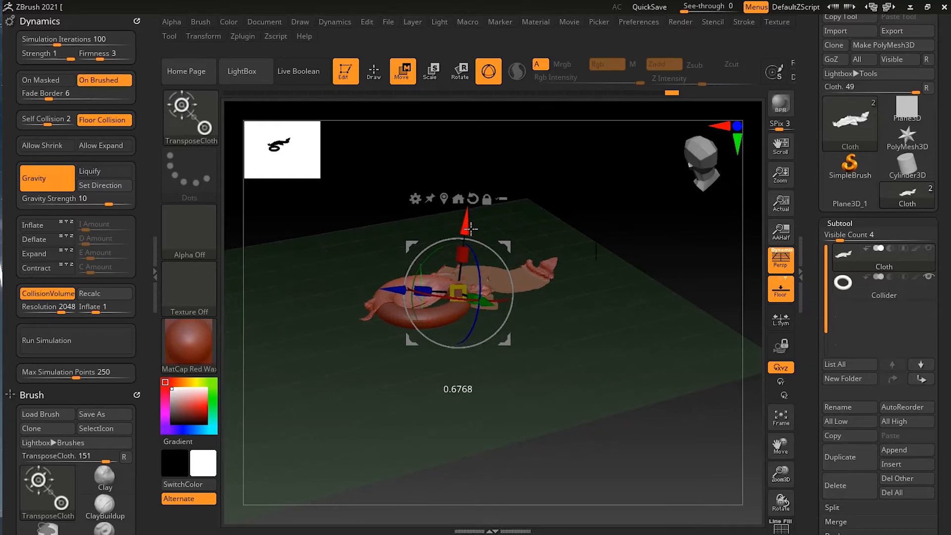
drag(474, 229, 540, 350)
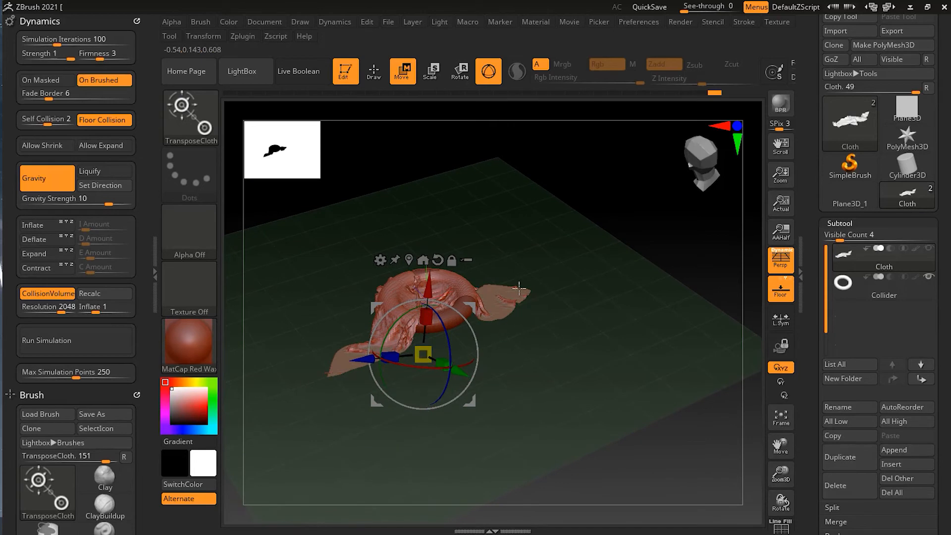
Switch to the Move brush and zoom in to inspect the draped folds.
click(374, 71)
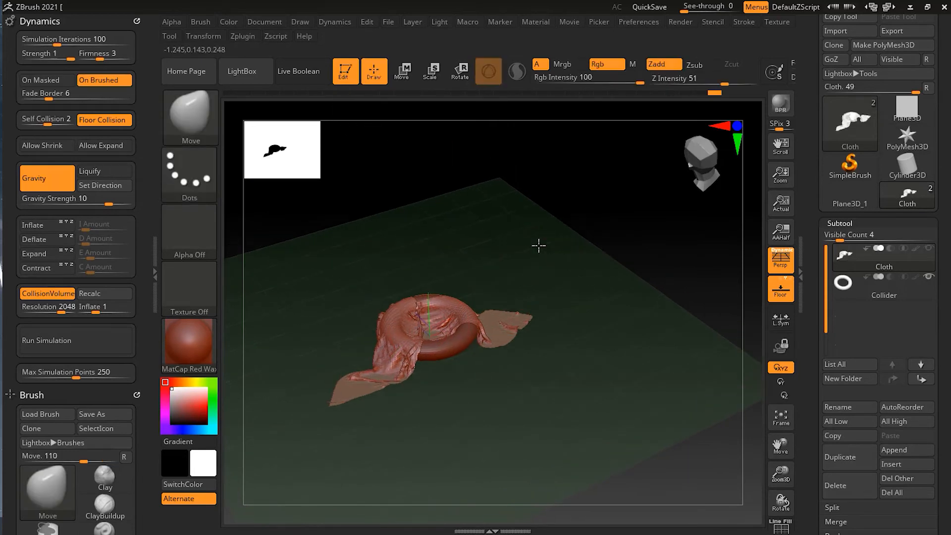
drag(537, 246, 528, 231)
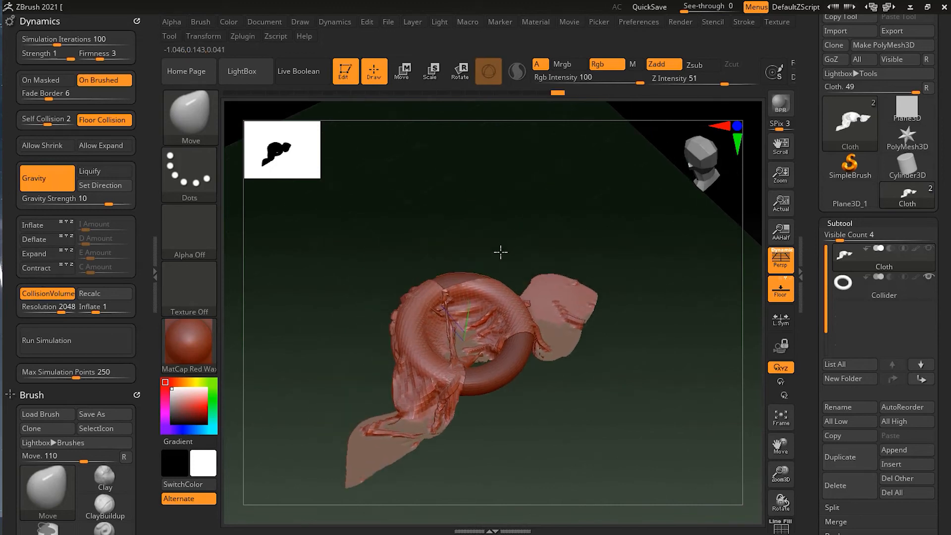
drag(497, 252, 548, 240)
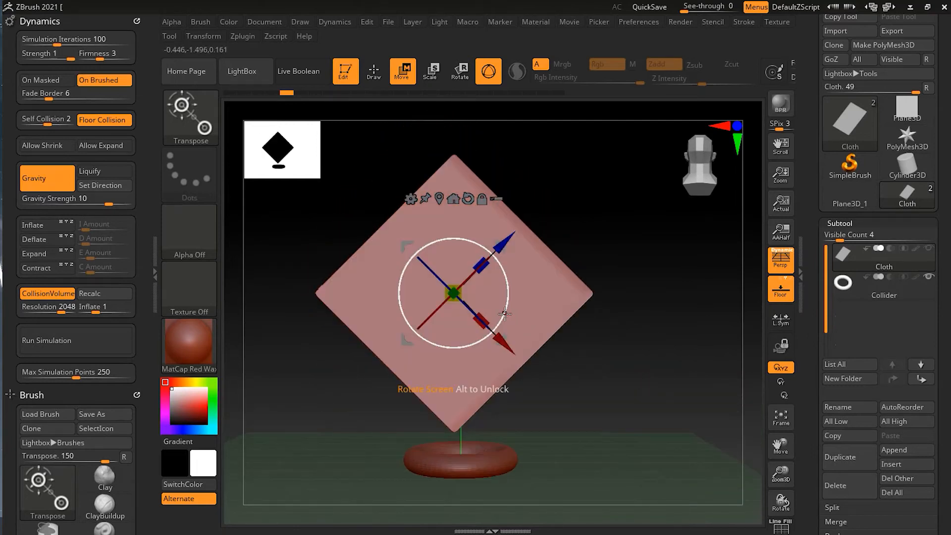
Orbit the view around the restored flat cloth plane.
drag(507, 314, 523, 261)
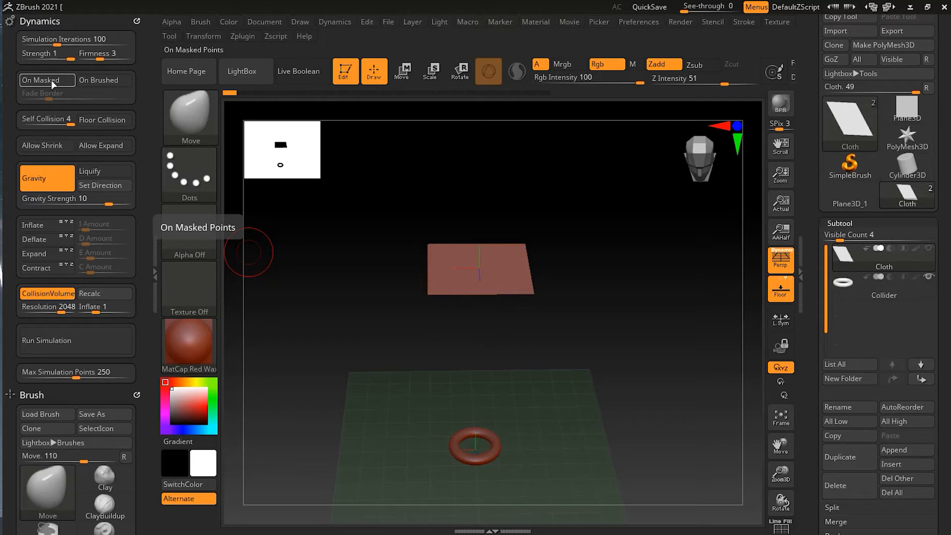
mouse_move(66, 92)
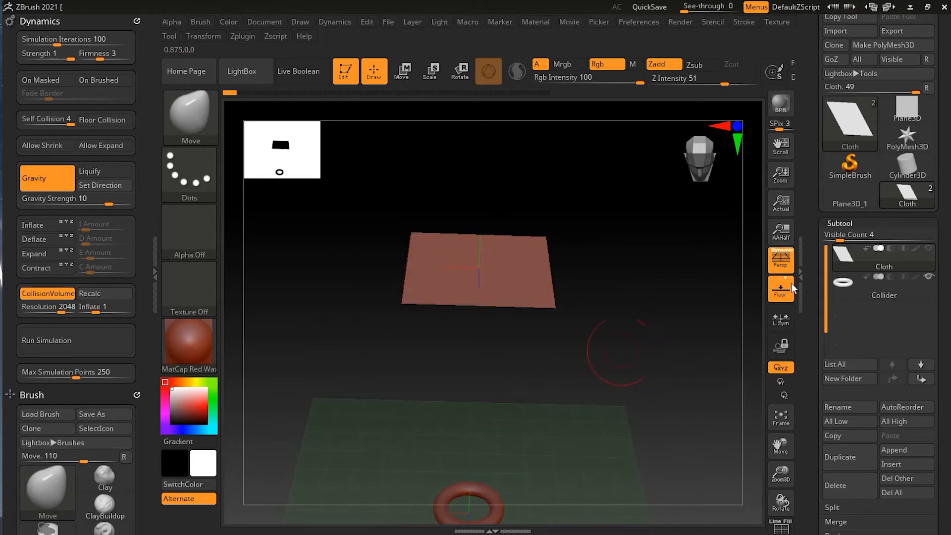
mouse_move(498, 284)
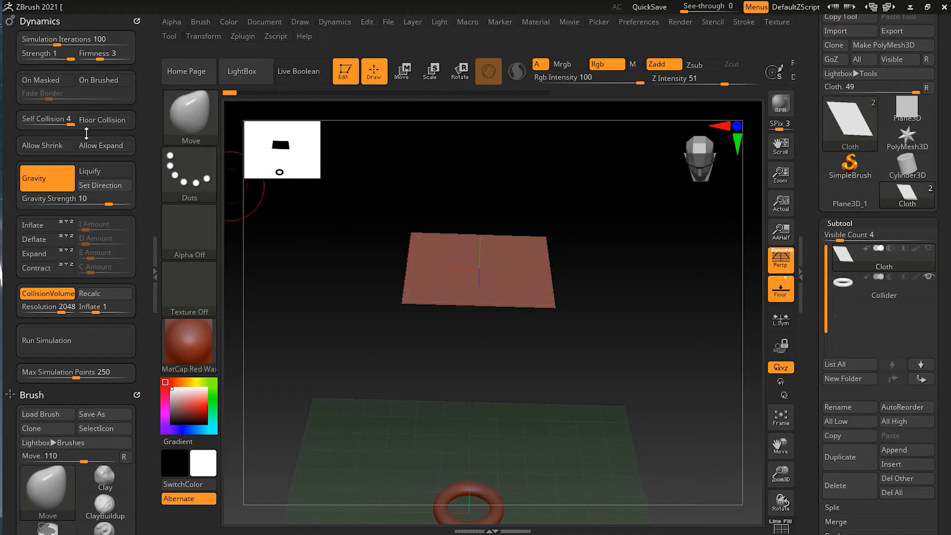
mouse_move(569, 200)
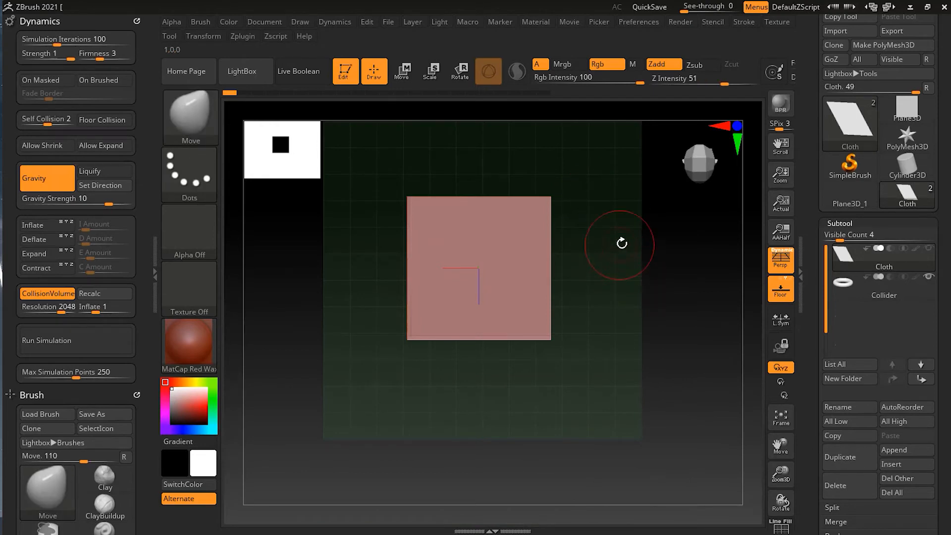
Switch to the MaskPen brush for painting masks on the plane.
click(190, 117)
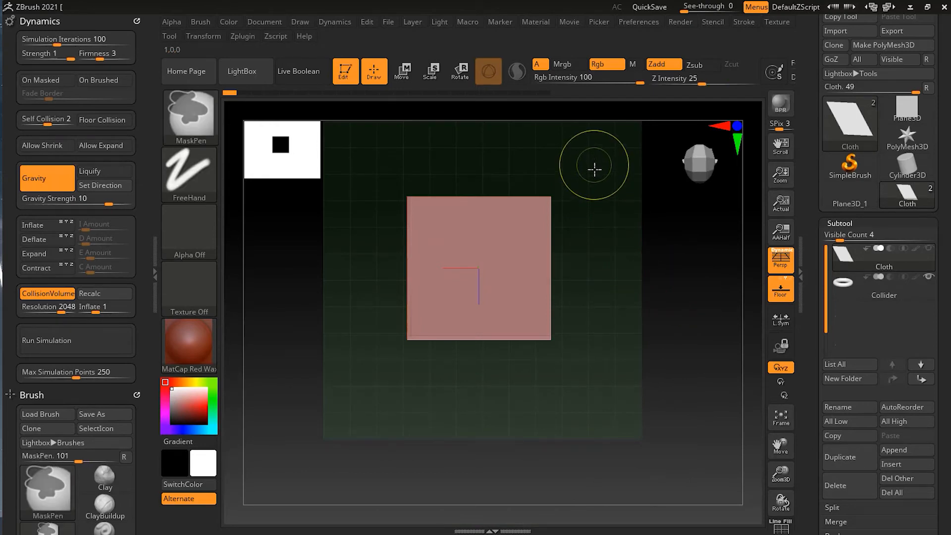
drag(593, 166, 590, 379)
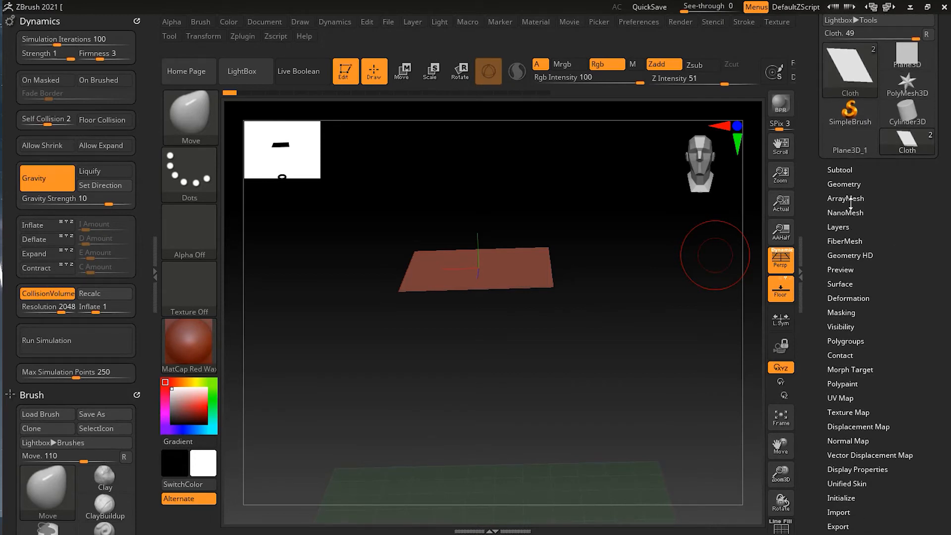
Enable Dynamic Subdiv with Post SubDiv and set Thickness to 0.001.
click(843, 184)
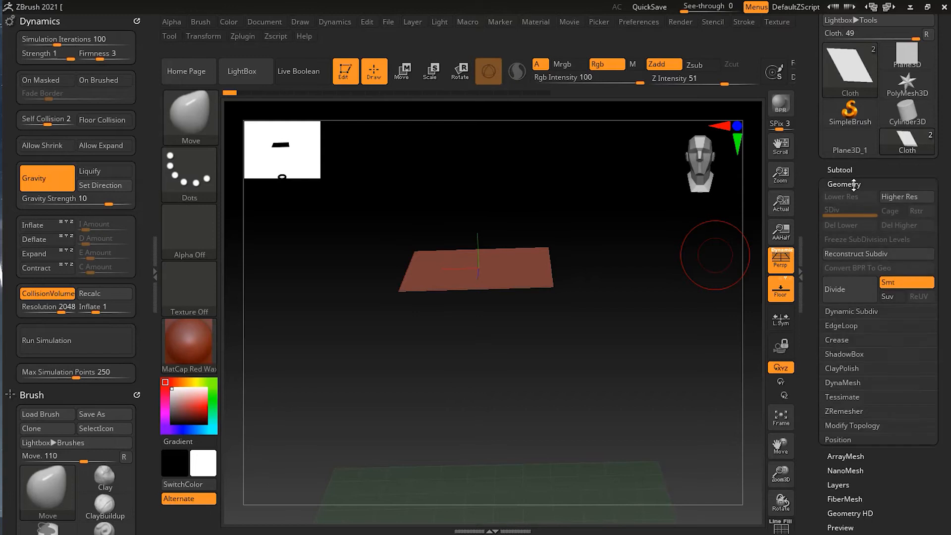
click(851, 311)
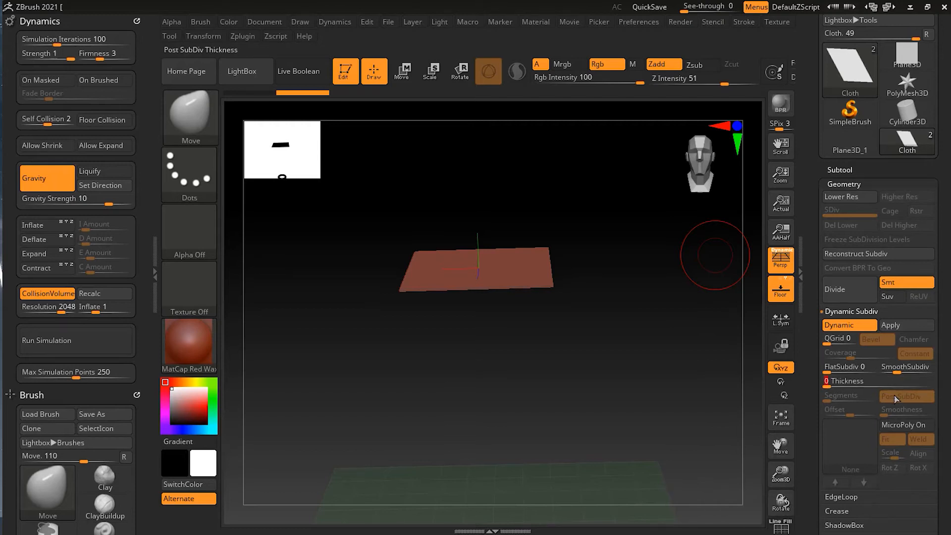
click(838, 380)
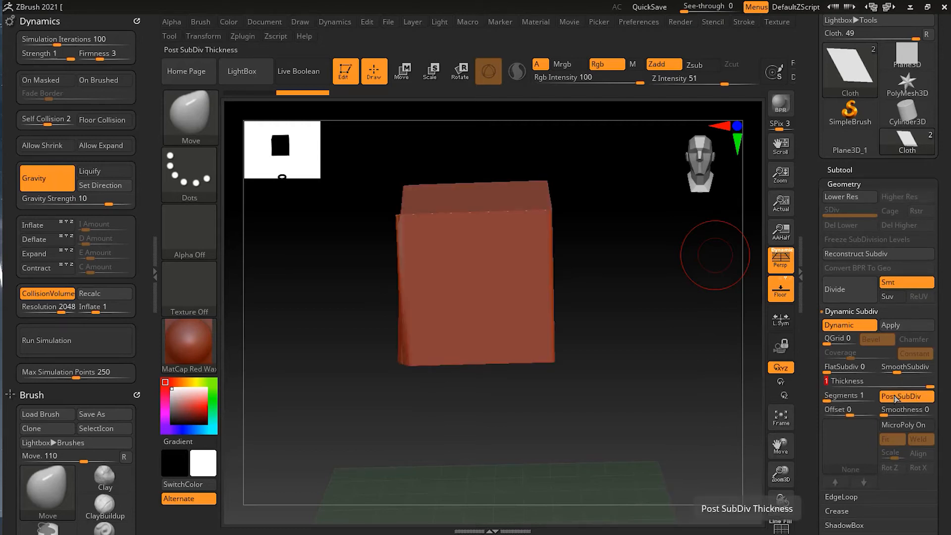
drag(849, 380, 831, 381)
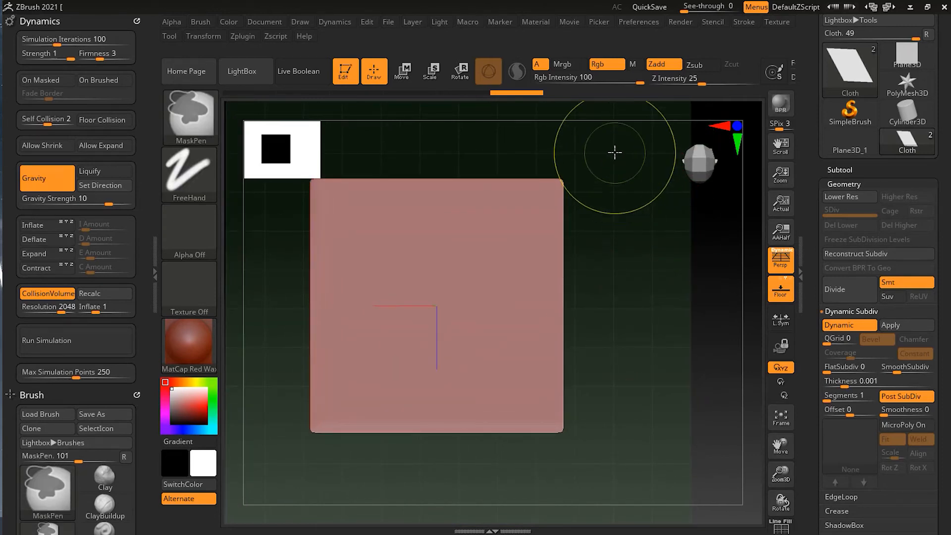
Mask the whole cloth plane with MaskPen and bring it back into a close perspective view.
drag(612, 151, 561, 469)
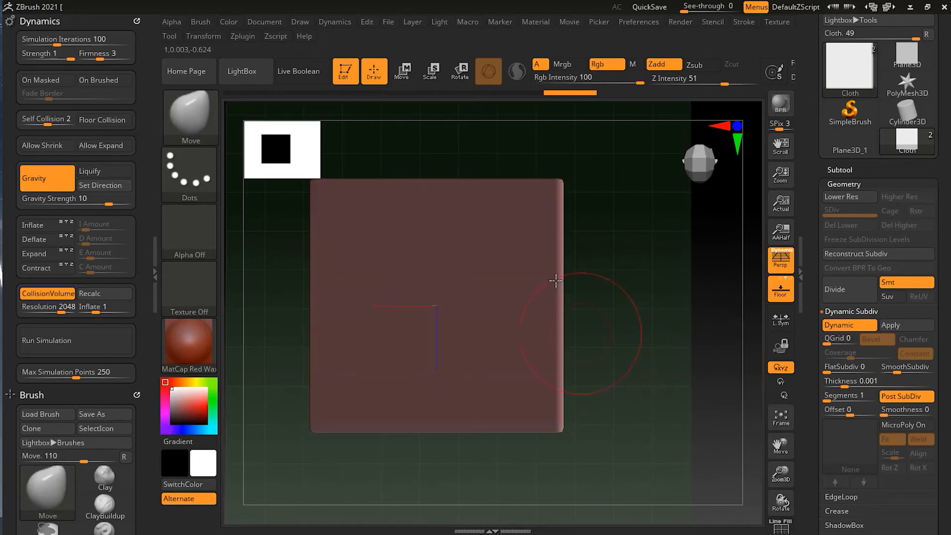
drag(554, 281, 675, 380)
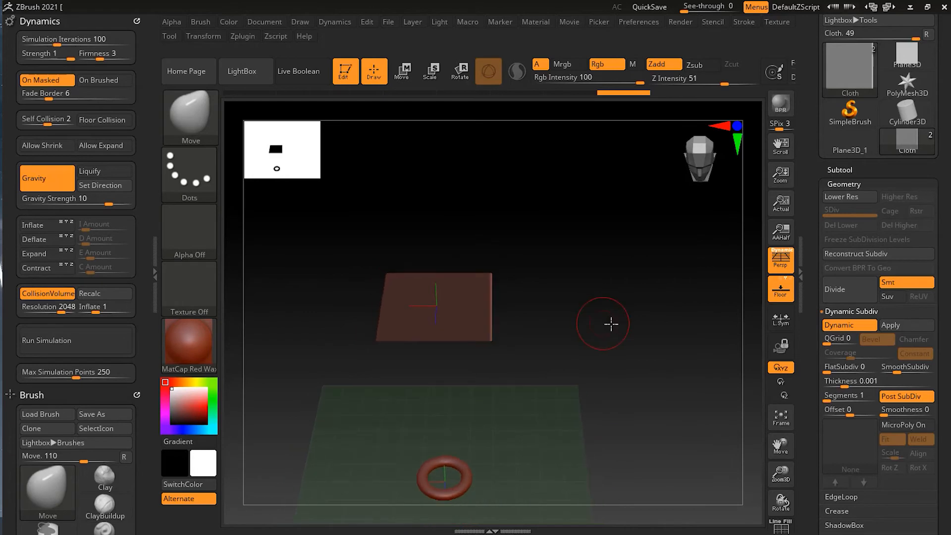
drag(609, 323, 363, 347)
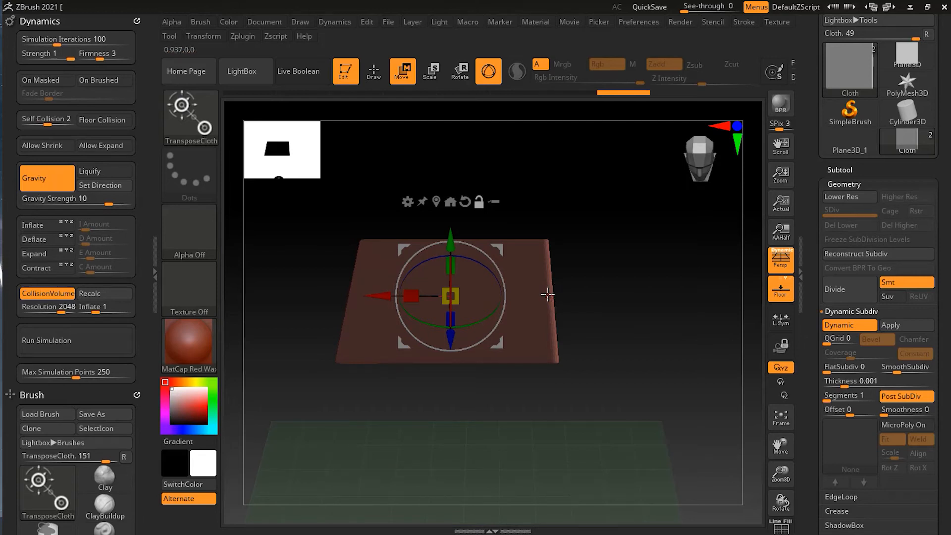
Orbit around the plane to view the upright sheet from an angle.
drag(446, 296, 549, 291)
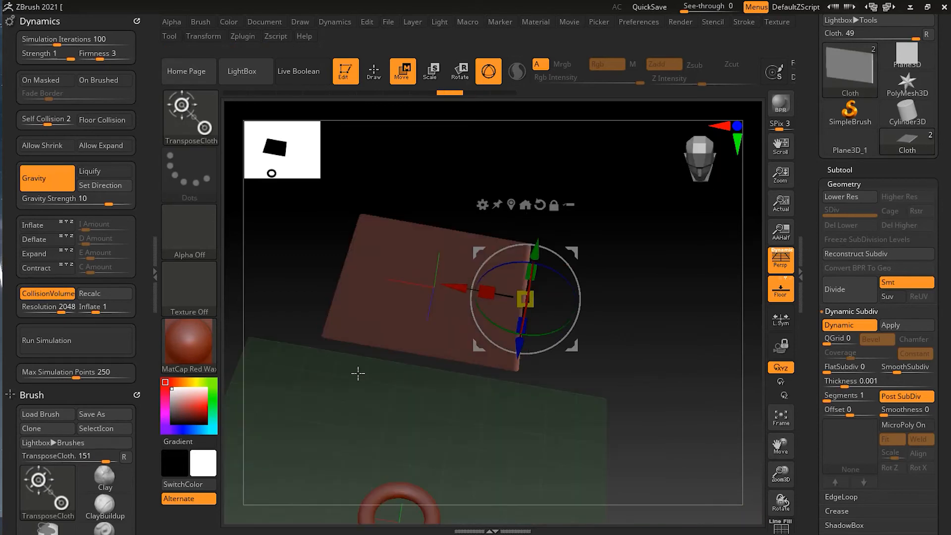
drag(358, 373, 613, 337)
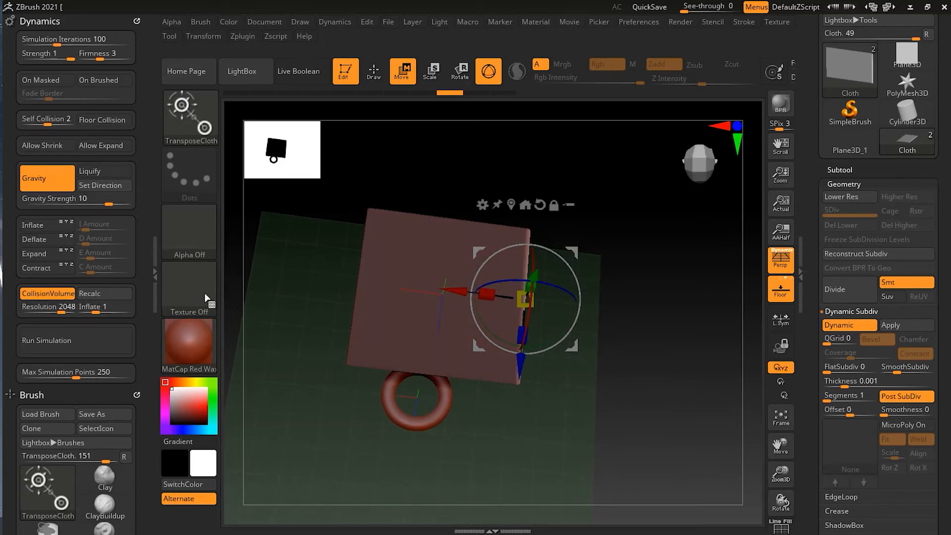
mouse_move(40, 79)
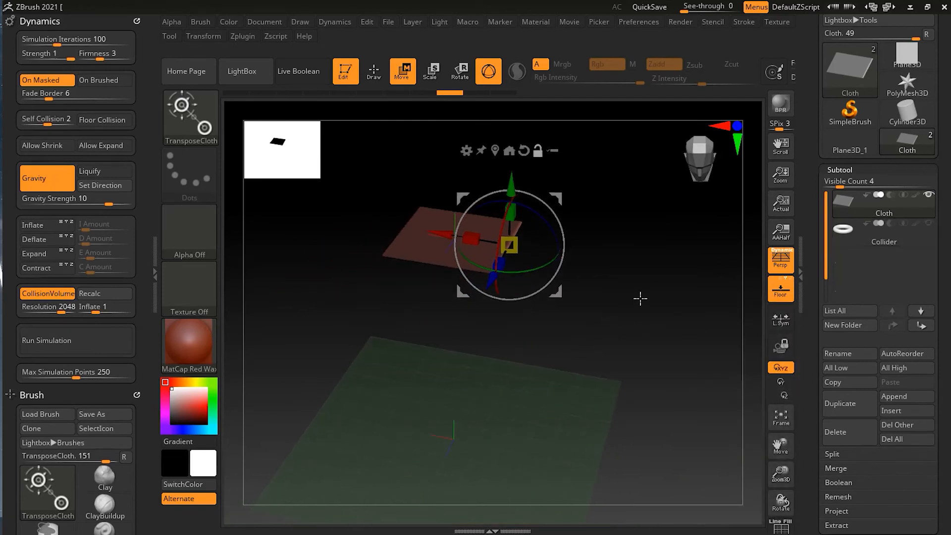
Drag the Self Collision slider in Dynamics down to 1.
drag(512, 243, 511, 204)
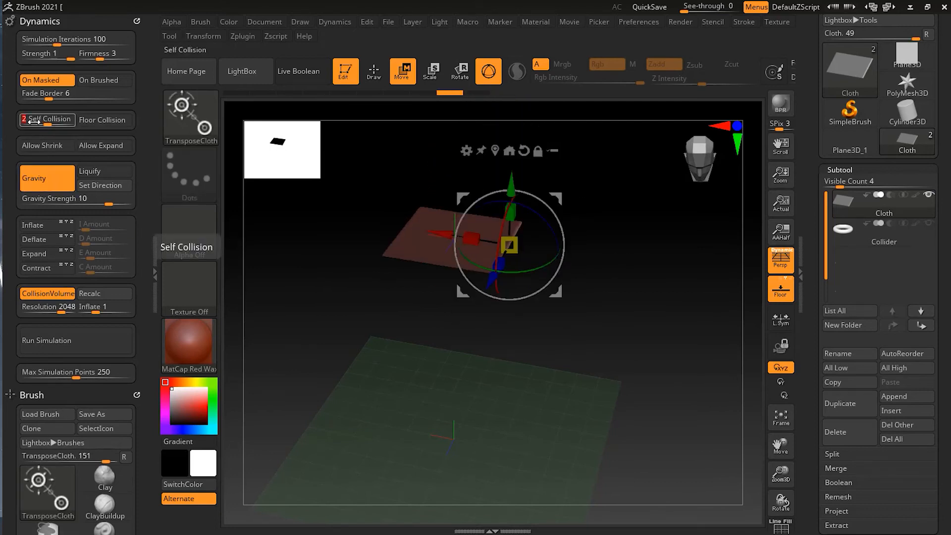
drag(511, 243, 511, 215)
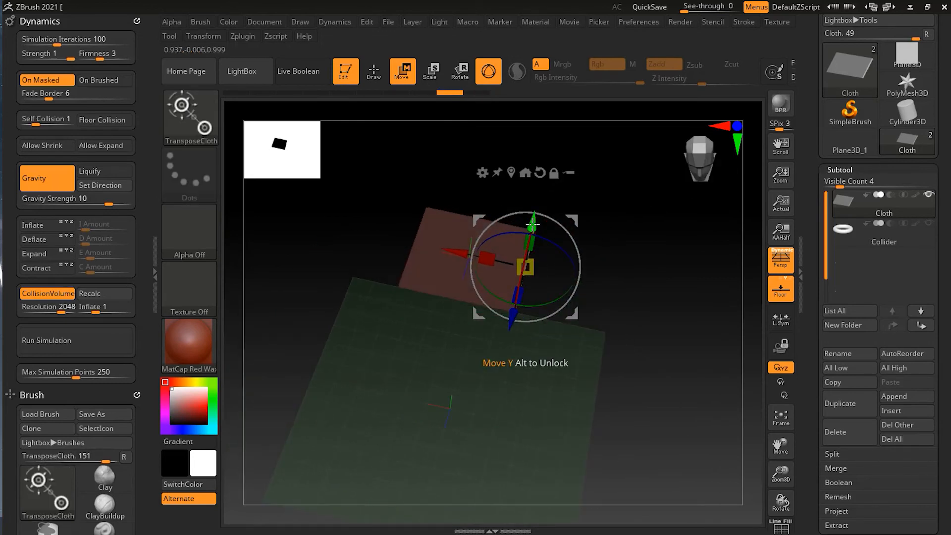
mouse_move(781, 288)
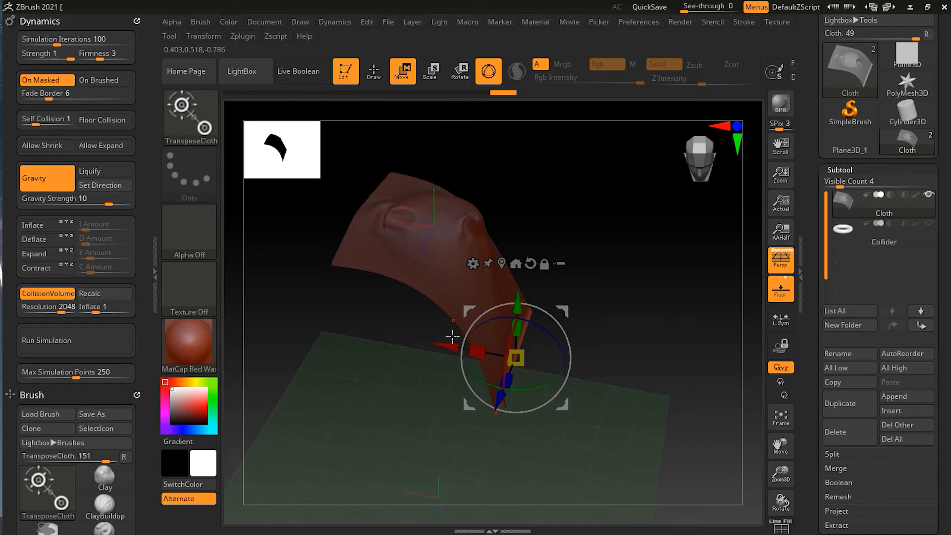
Roll the unmasked cloth edge into a curling tube and twist it along its length.
drag(515, 357, 437, 343)
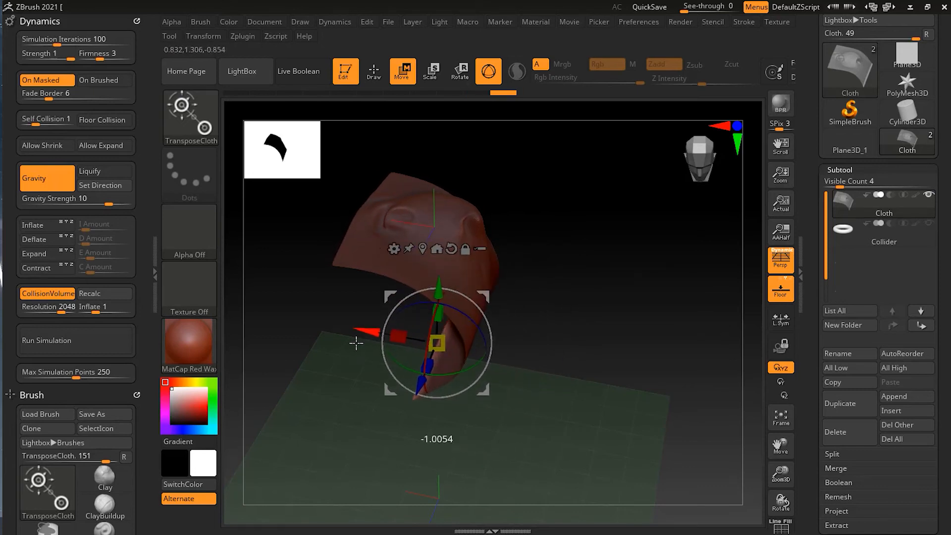
drag(436, 344, 288, 315)
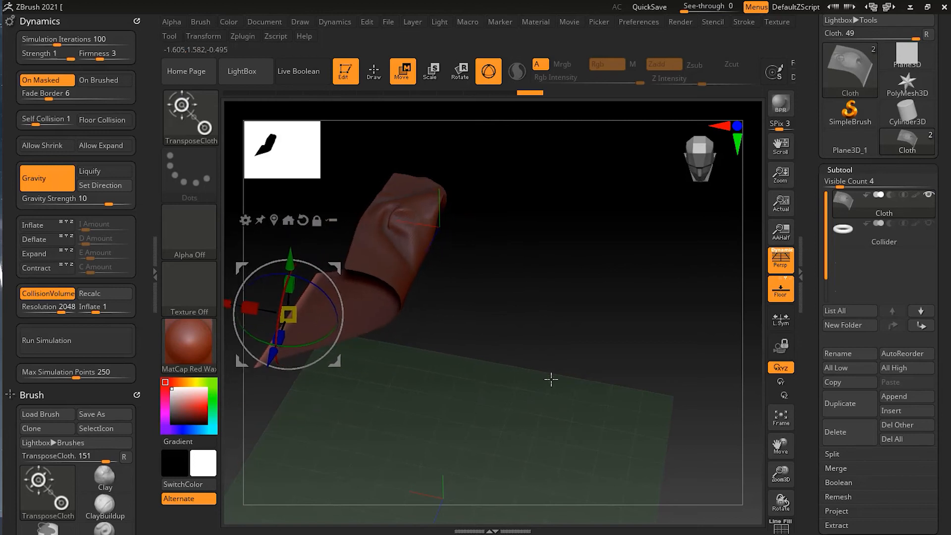
drag(289, 312, 394, 325)
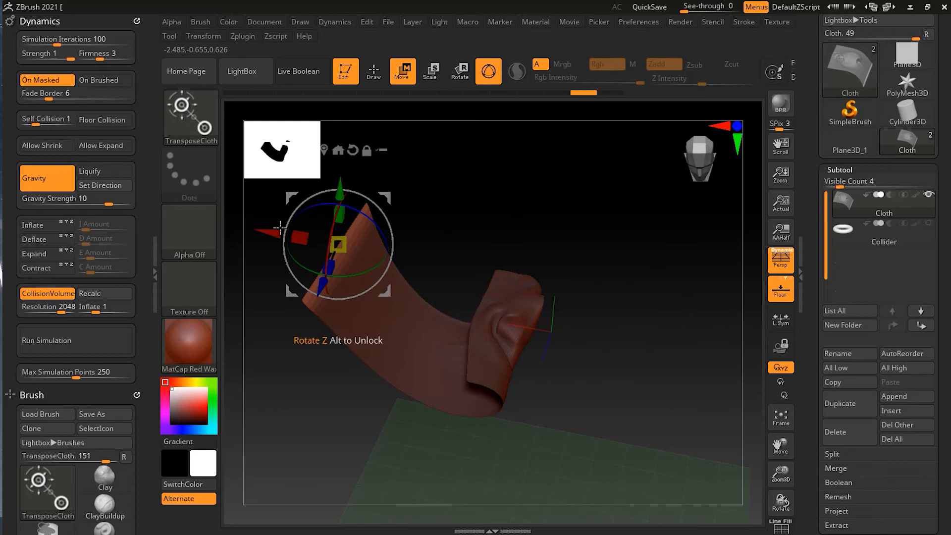
drag(338, 243, 573, 284)
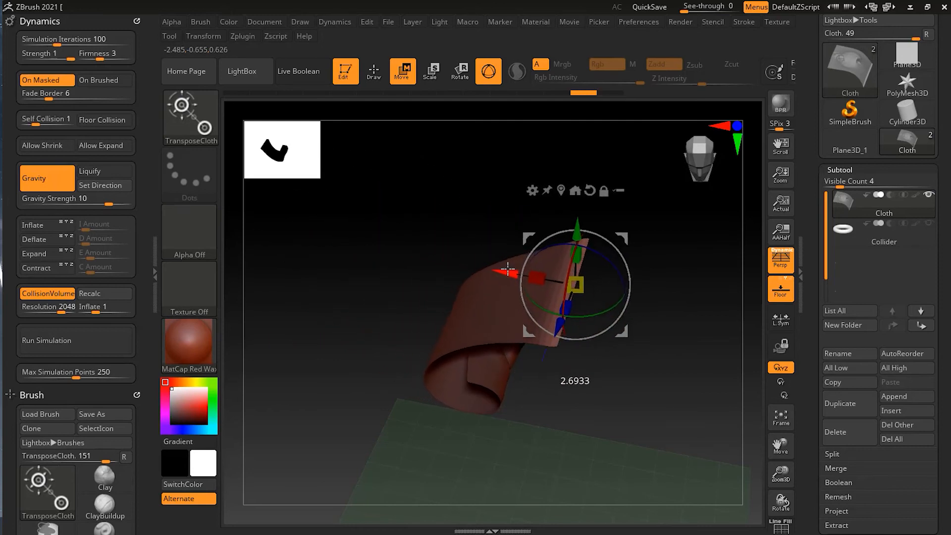
drag(510, 268, 564, 267)
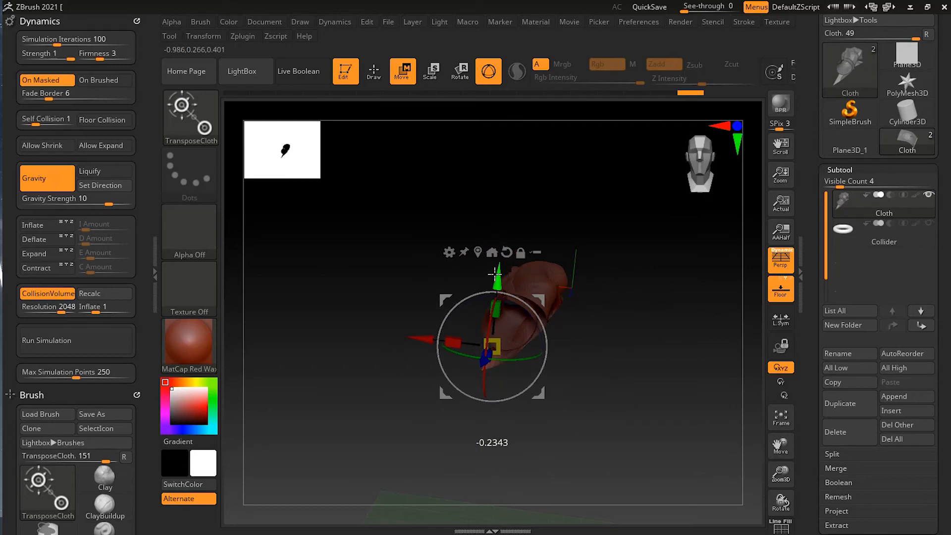
drag(492, 273, 485, 306)
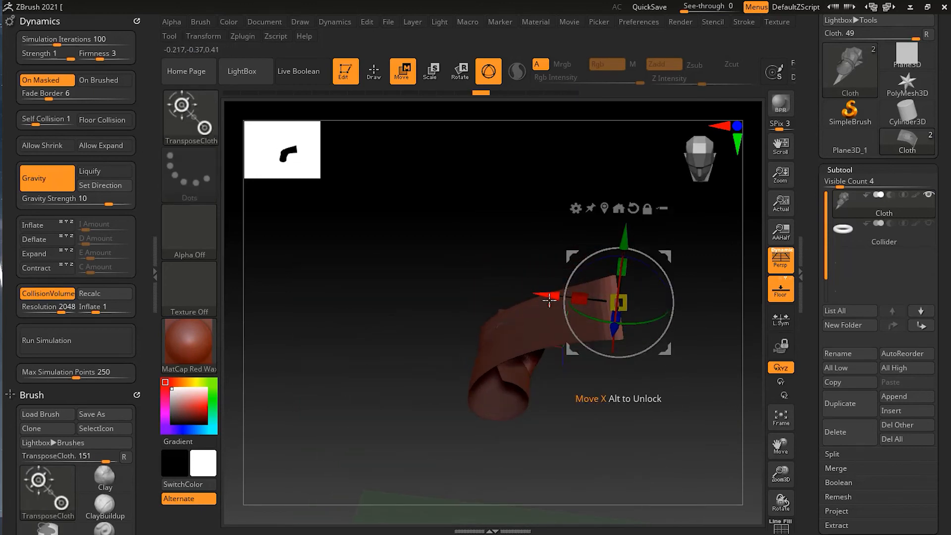
Slide the rolled cloth along X toward the centre and curl it further over itself.
drag(618, 304, 594, 297)
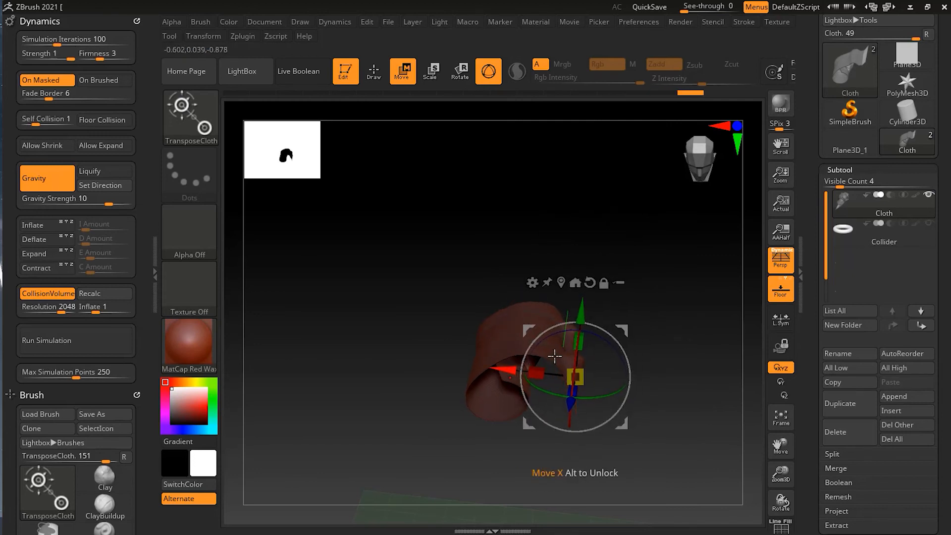
drag(552, 355, 580, 334)
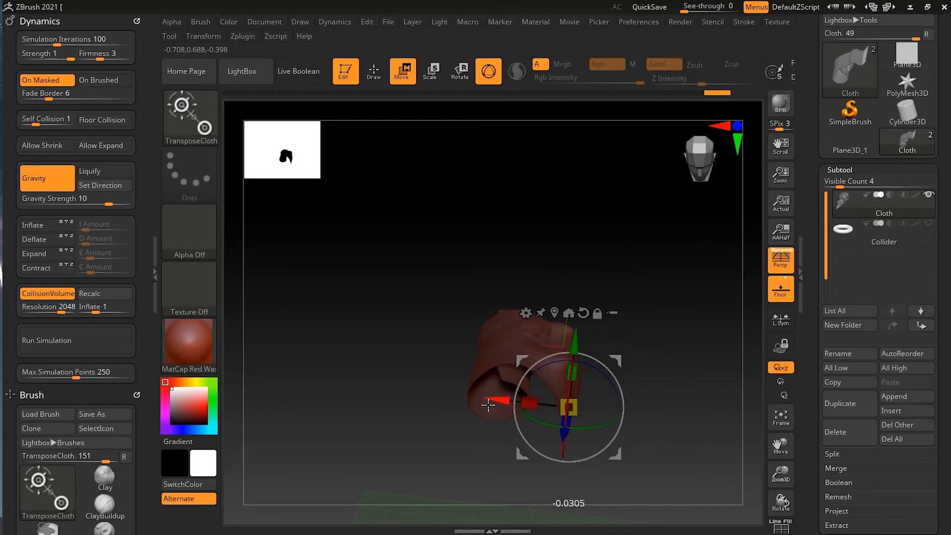
drag(566, 406, 515, 400)
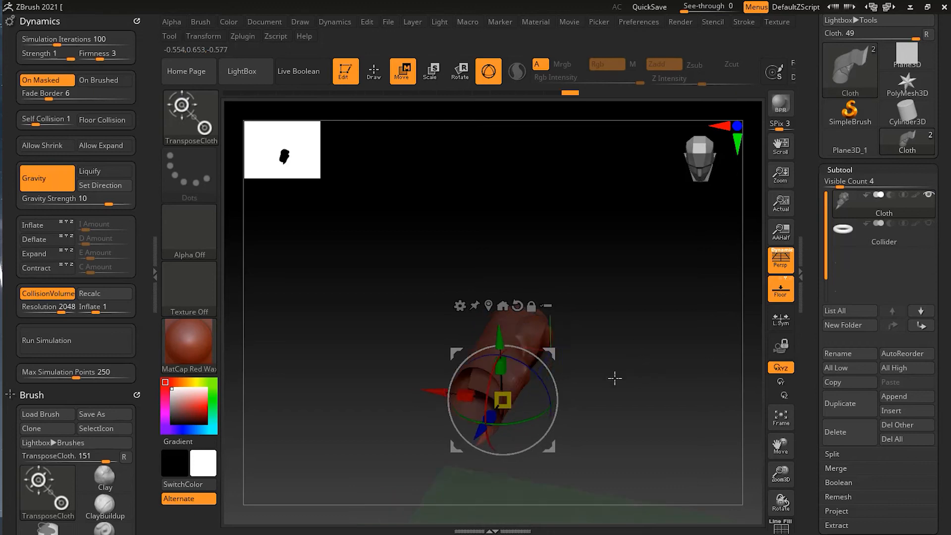
drag(503, 397, 502, 331)
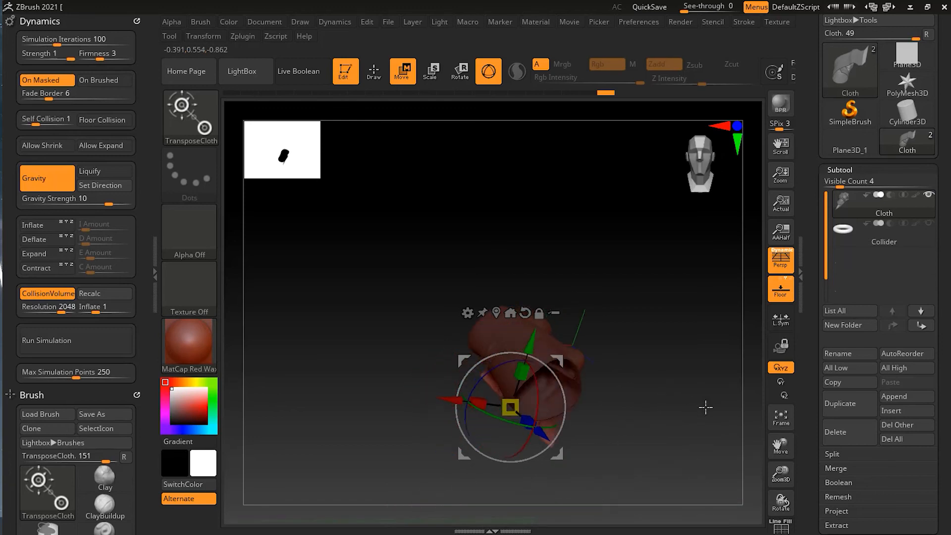
drag(705, 407, 437, 407)
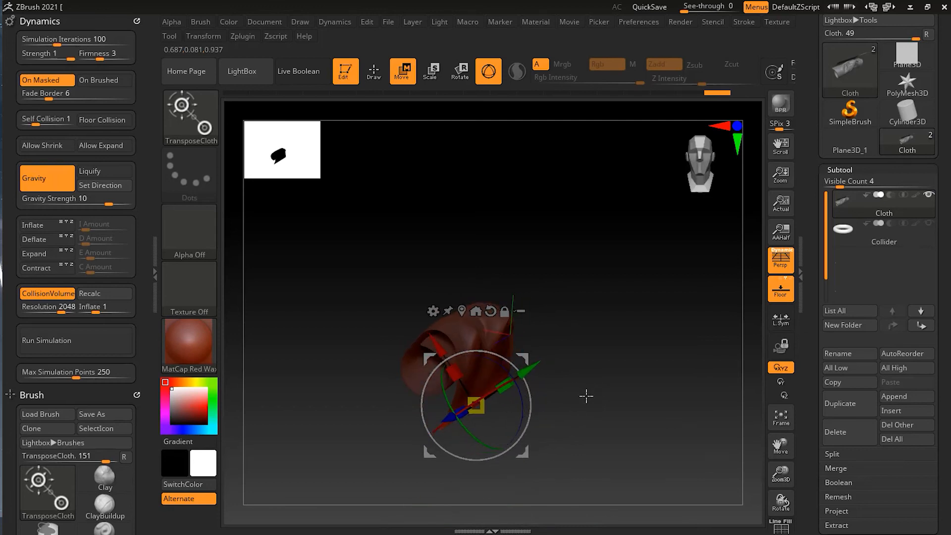
drag(477, 407, 452, 434)
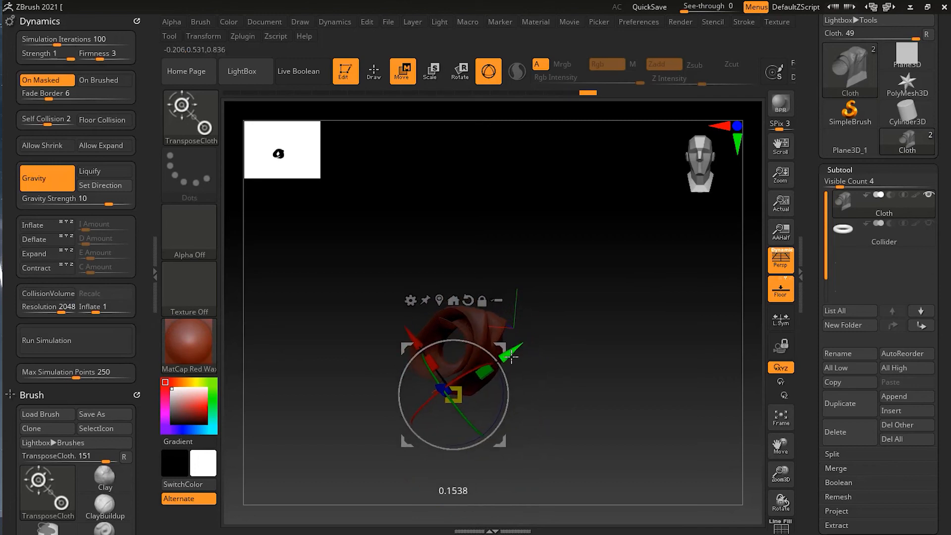
Rotate the roll with the TransposeCloth handle into a tighter overlapping spiral.
drag(511, 354, 419, 348)
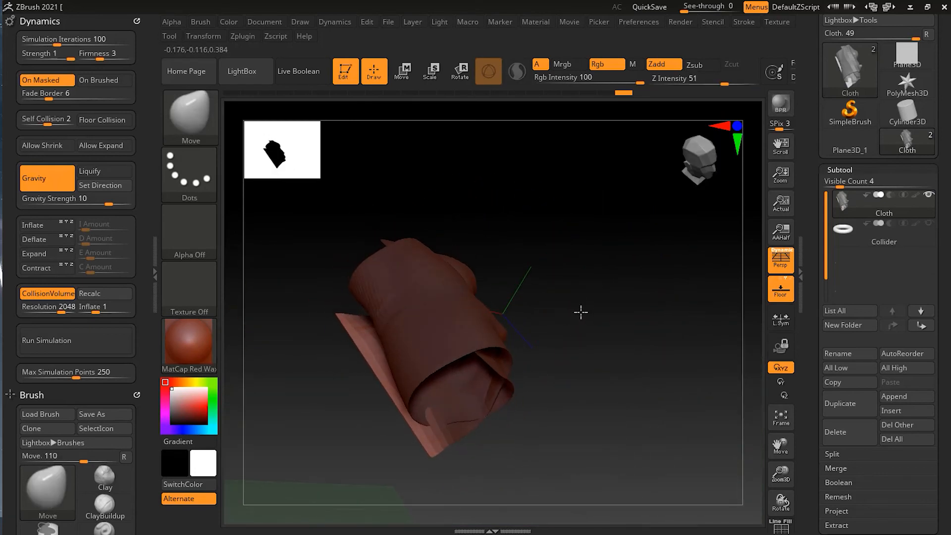
Restore the original flat Cloth plane from Tool > Geometry.
click(840, 170)
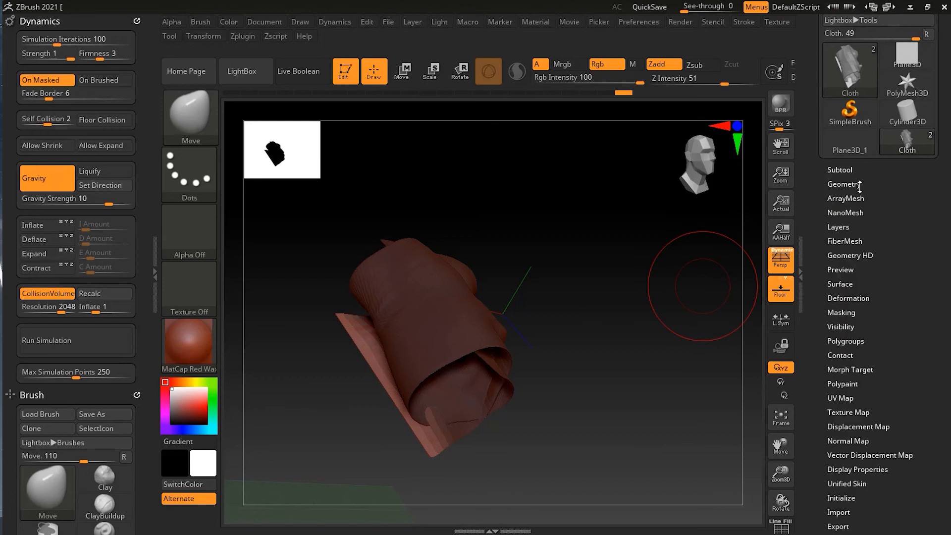
click(844, 185)
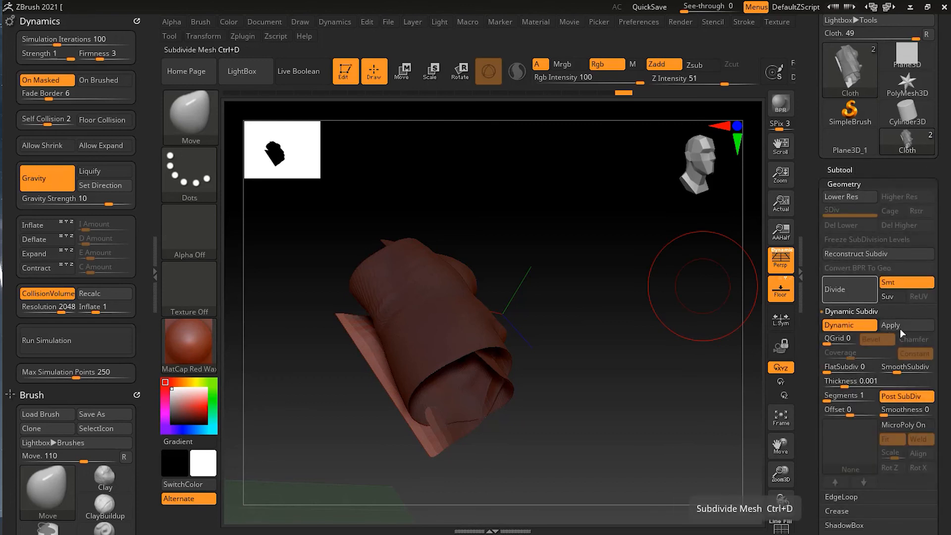
click(877, 380)
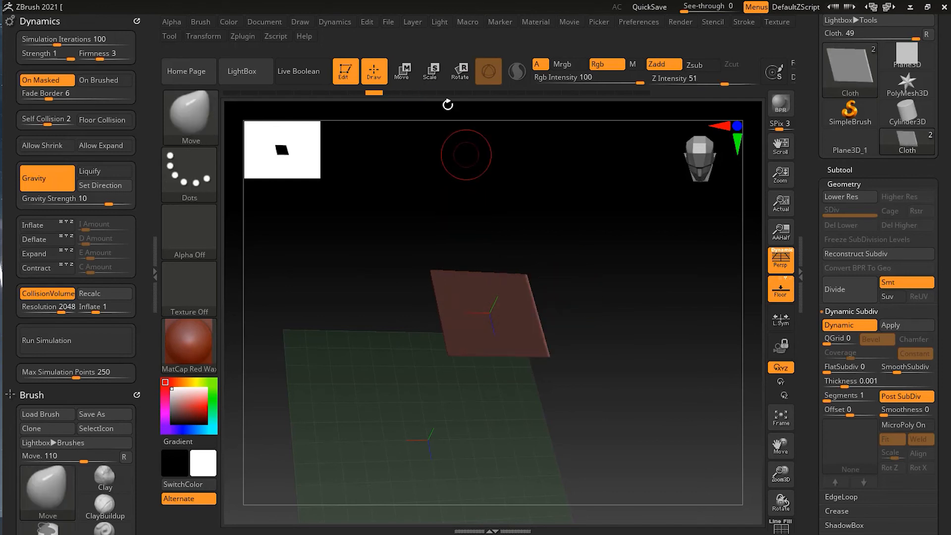
With TransposeCloth, bend the flat plane down and stretch it into a long curved strip.
click(402, 72)
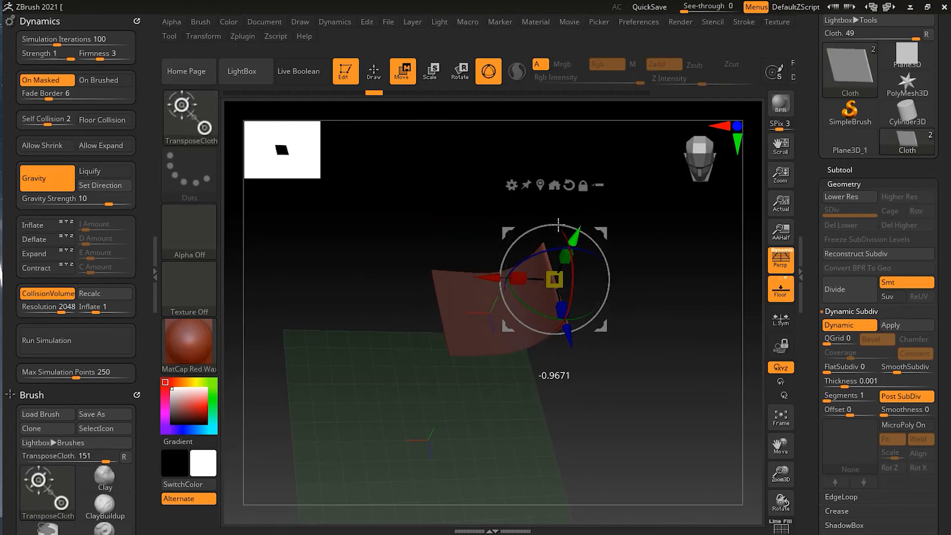
drag(554, 279, 586, 334)
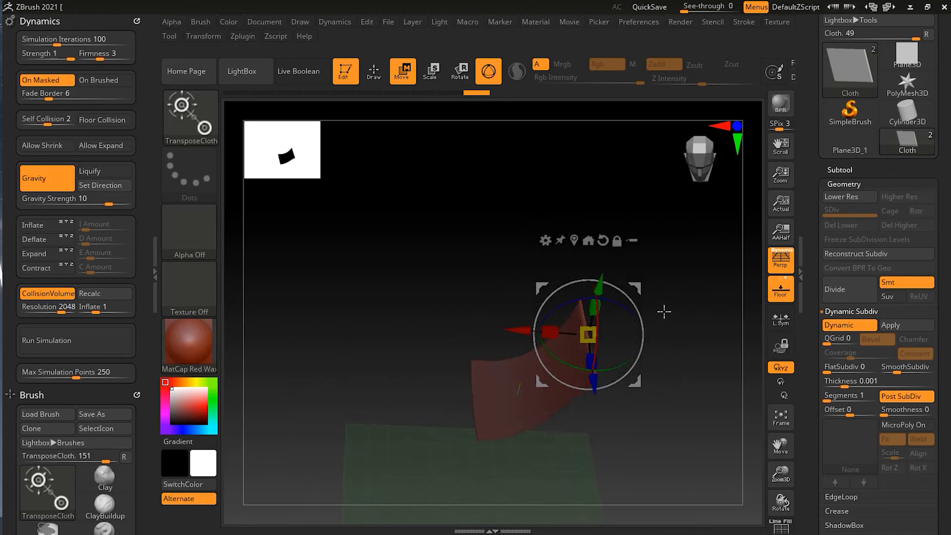
drag(589, 334, 495, 321)
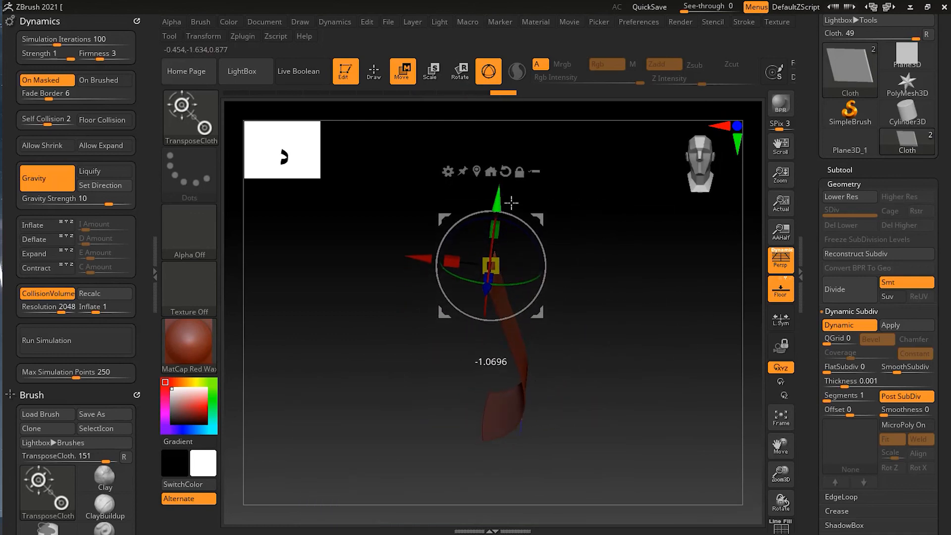
drag(490, 266, 523, 266)
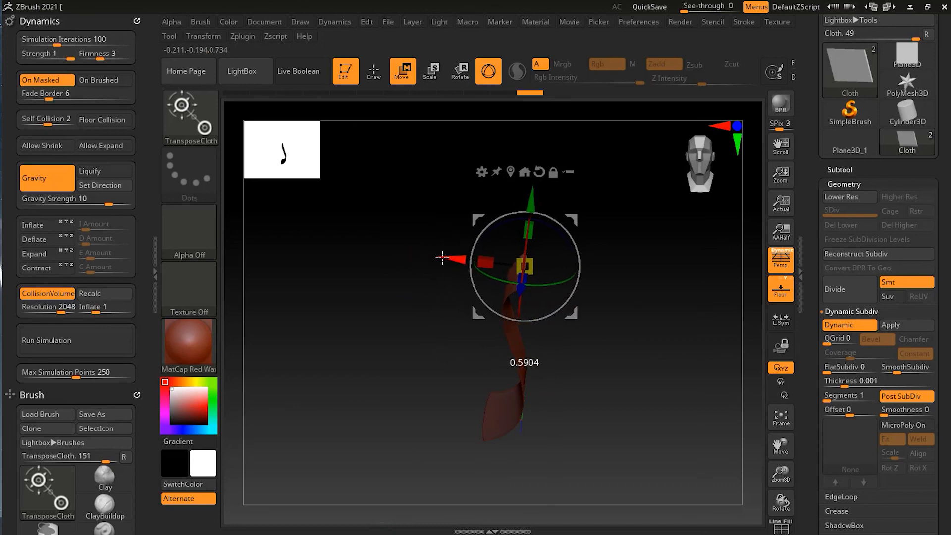
click(47, 119)
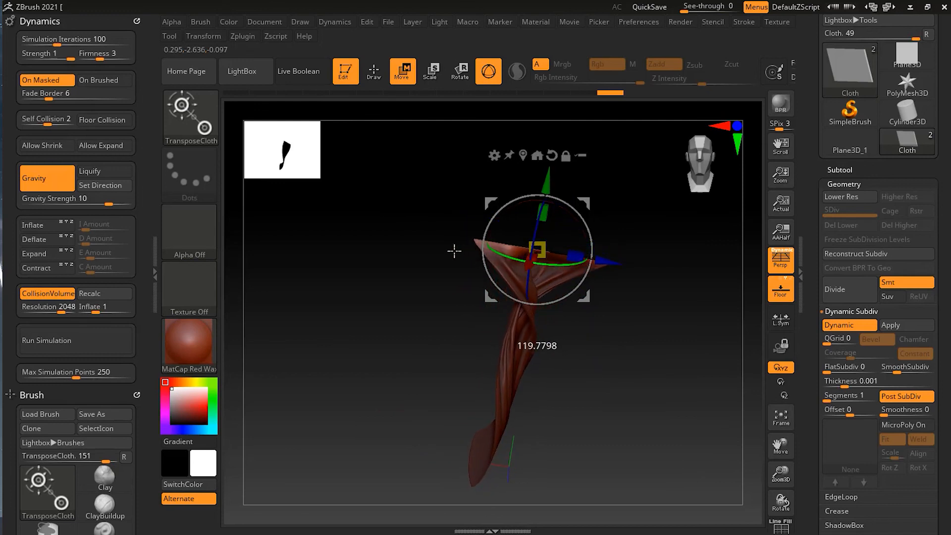
Twist the strip about its vertical axis and widen its top into a stretched, pleated sheet.
drag(540, 249, 546, 260)
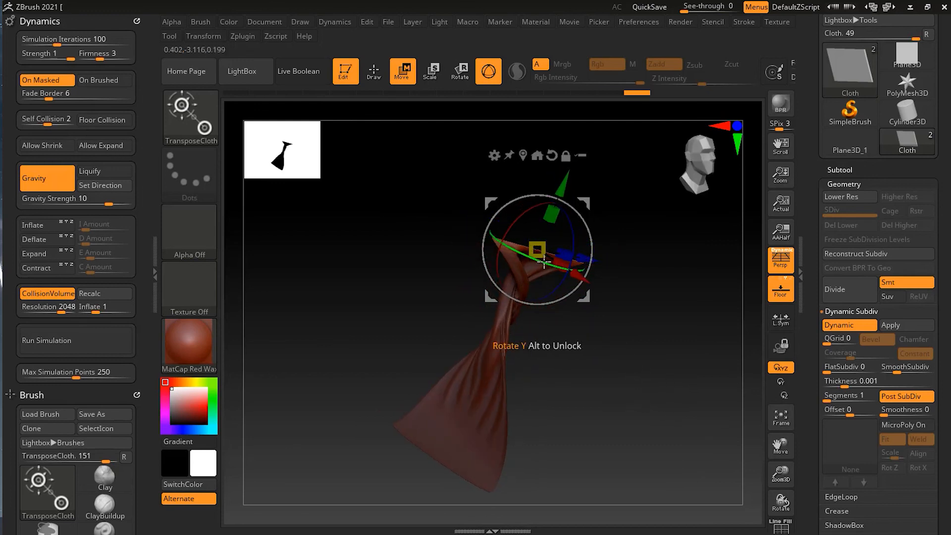
drag(543, 261, 476, 238)
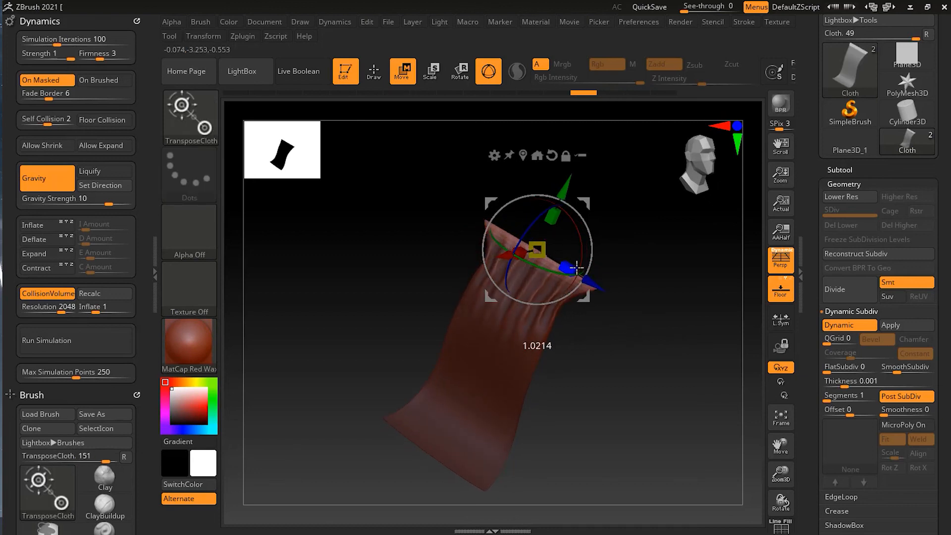
drag(577, 268, 556, 259)
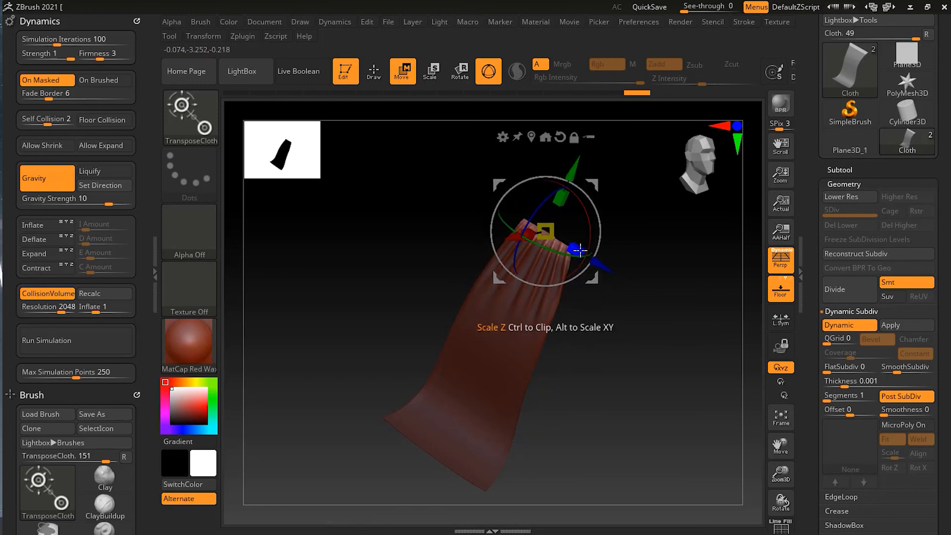
drag(577, 250, 576, 164)
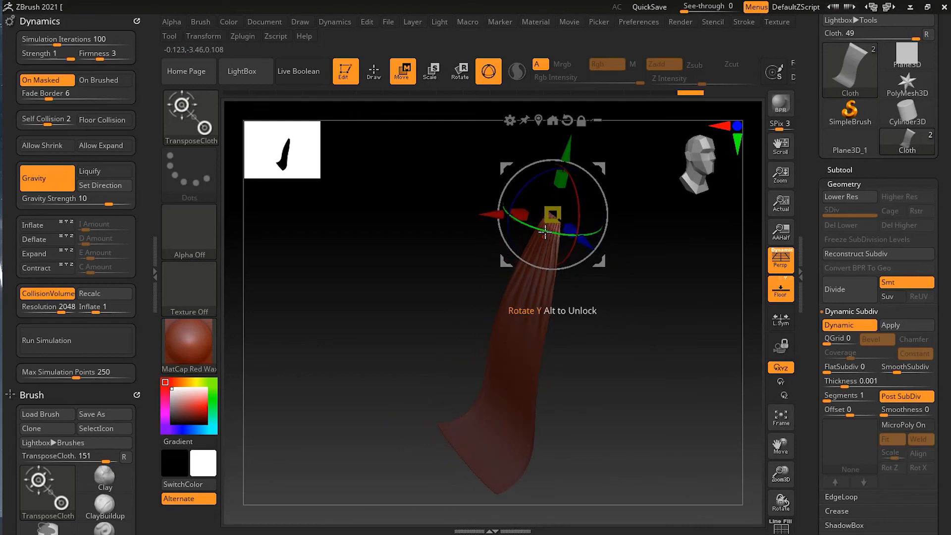
Rotate and tilt the gathered top so the folds spread into a flared curtain.
drag(544, 231, 681, 260)
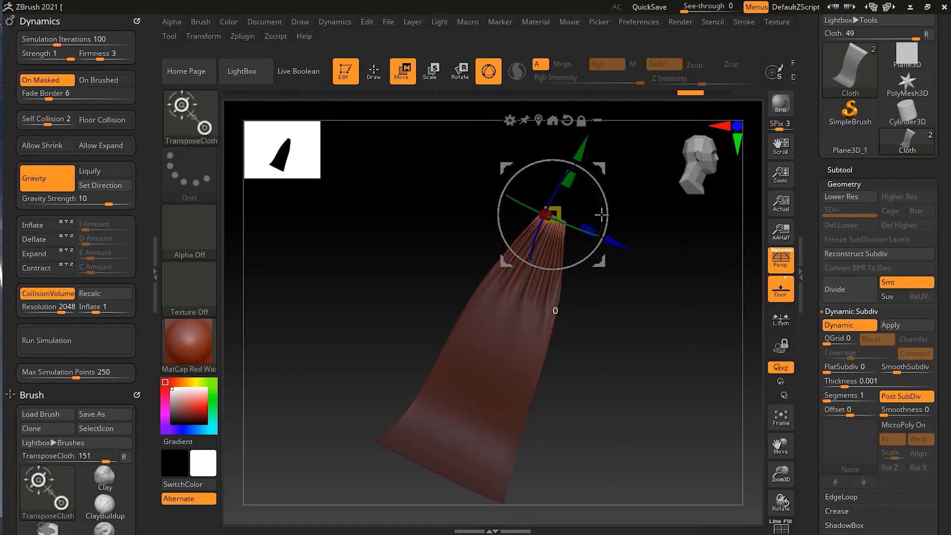
drag(599, 214, 606, 128)
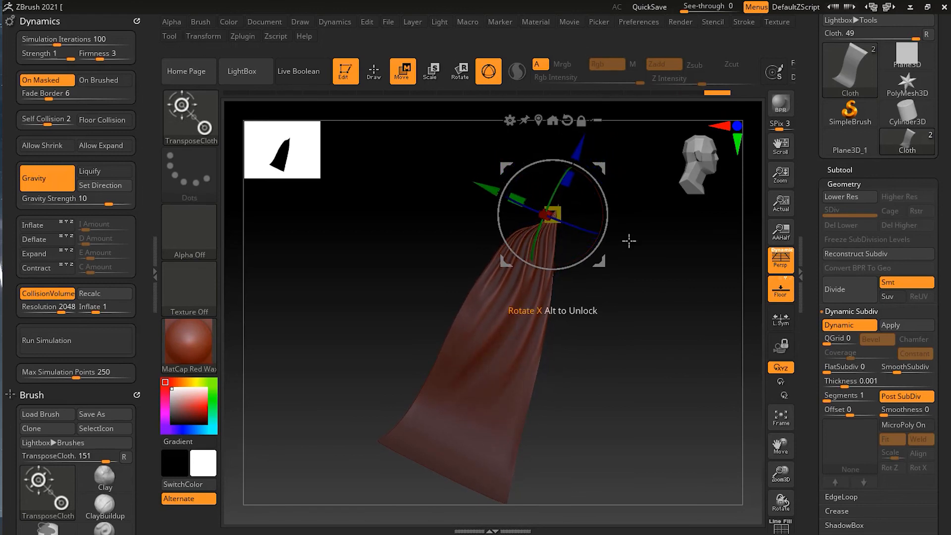
drag(629, 241, 602, 129)
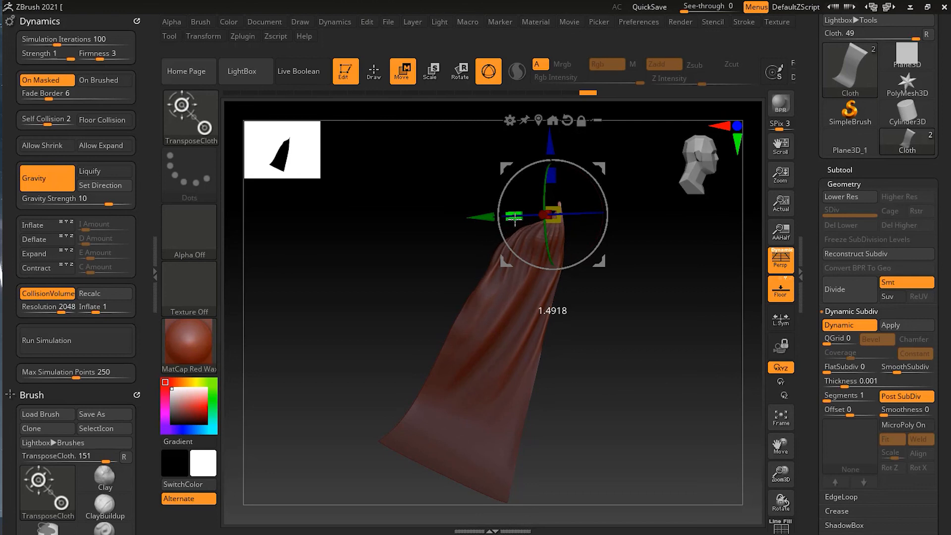
drag(549, 215, 552, 139)
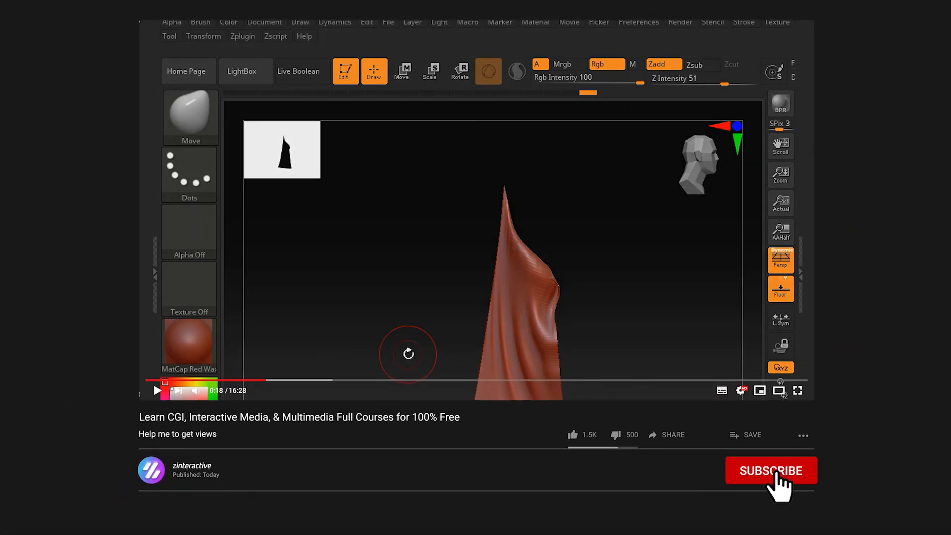
Finish posing the cloth into a tall pointed drape viewed upright.
click(771, 470)
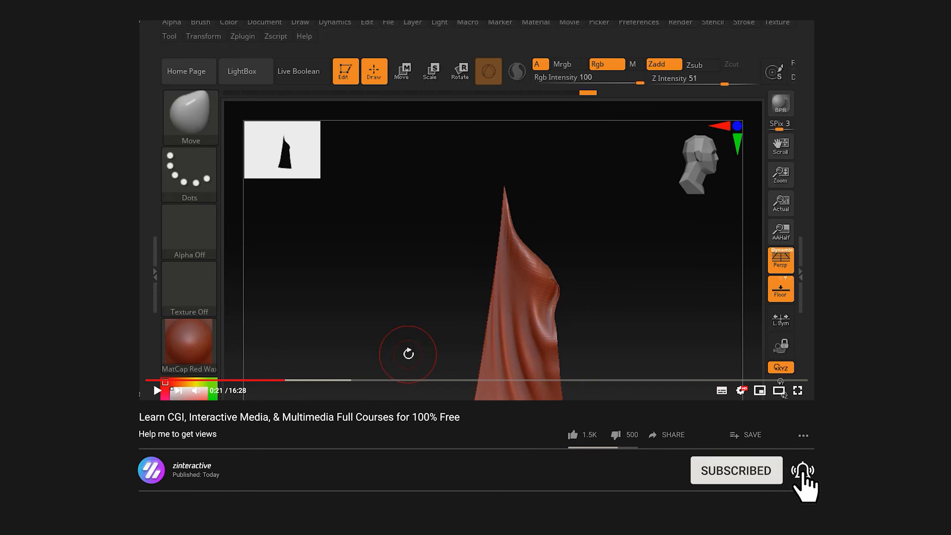